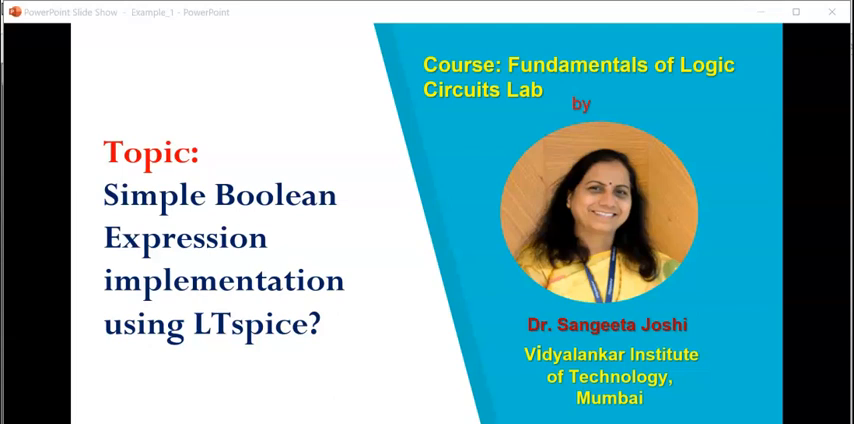
- Advance the slideshow to the Step-1 slide showing 74HCT32 OR feeding 74HCT08 AND
key(Right)
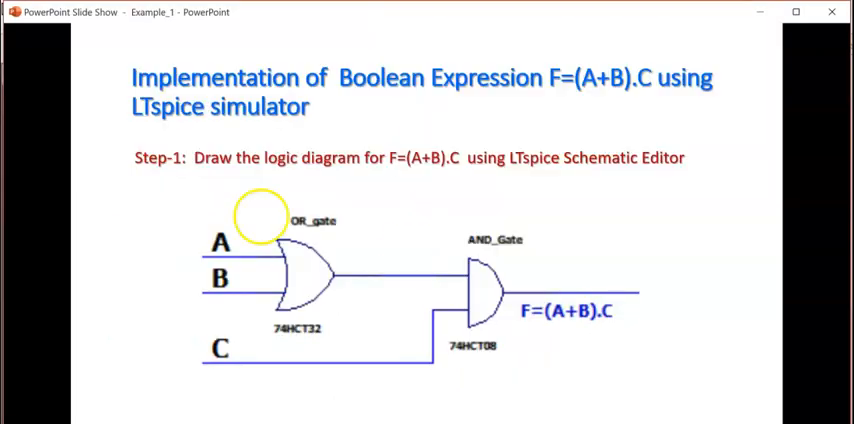
mouse_move(548, 104)
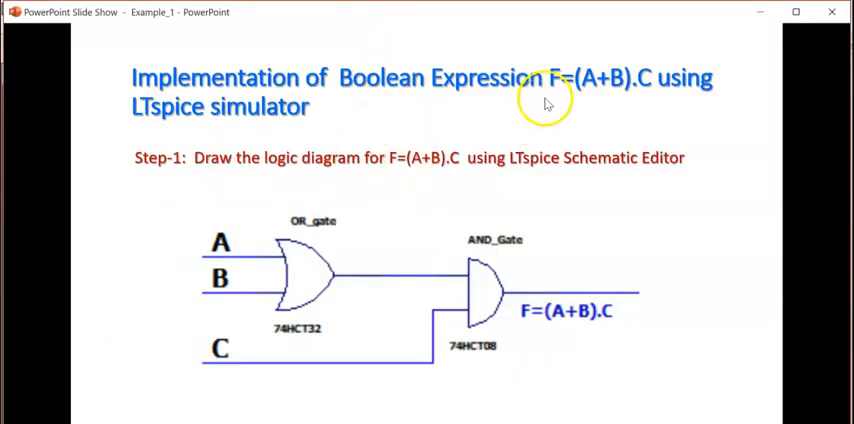
mouse_move(618, 91)
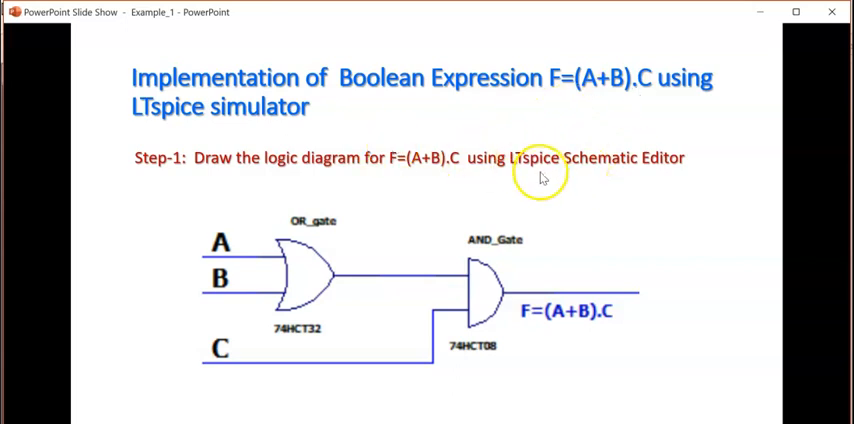
mouse_move(447, 180)
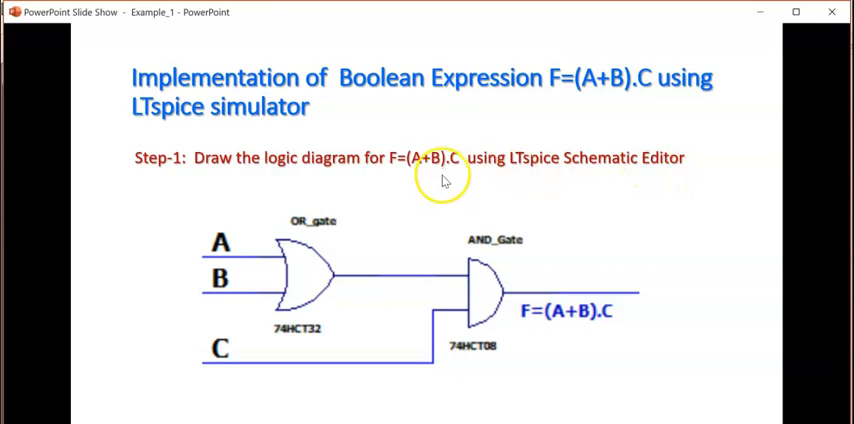
mouse_move(413, 168)
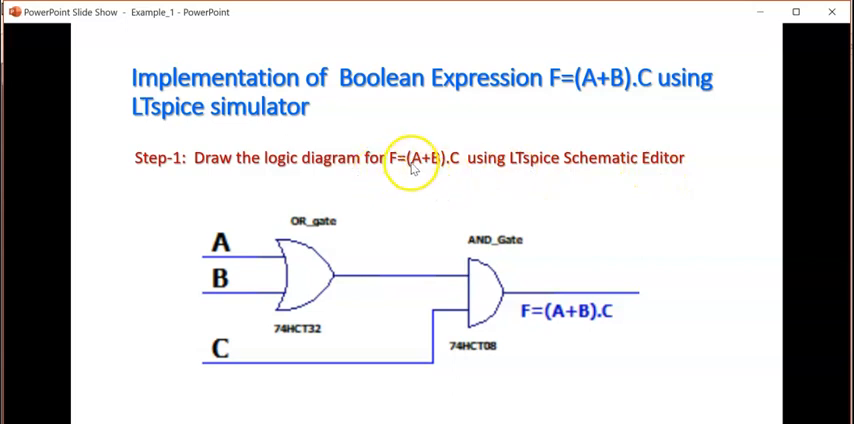
mouse_move(430, 179)
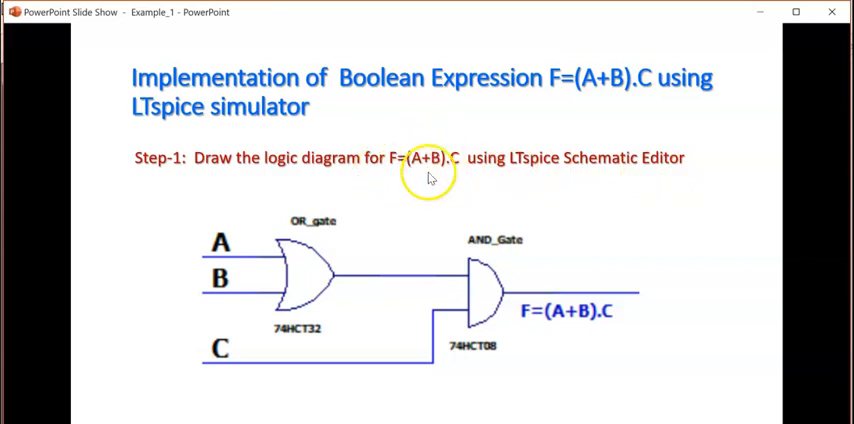
mouse_move(442, 170)
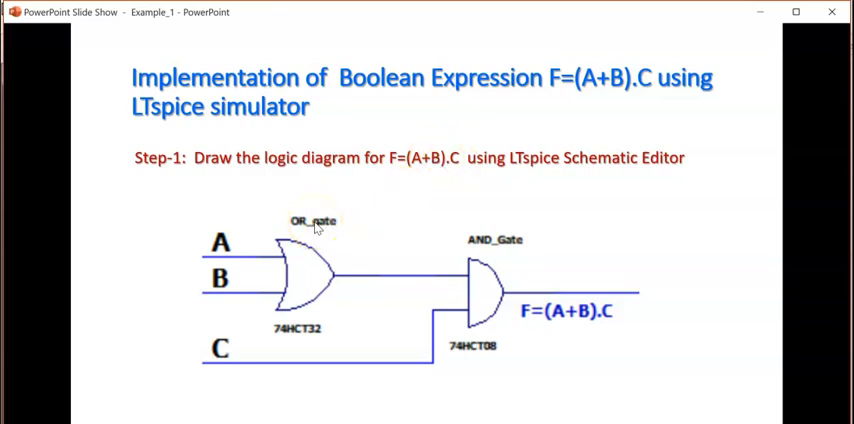
mouse_move(318, 227)
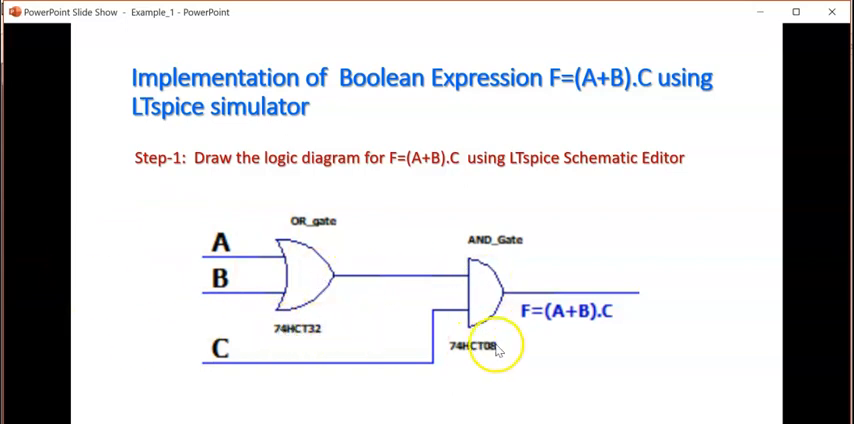
mouse_move(212, 320)
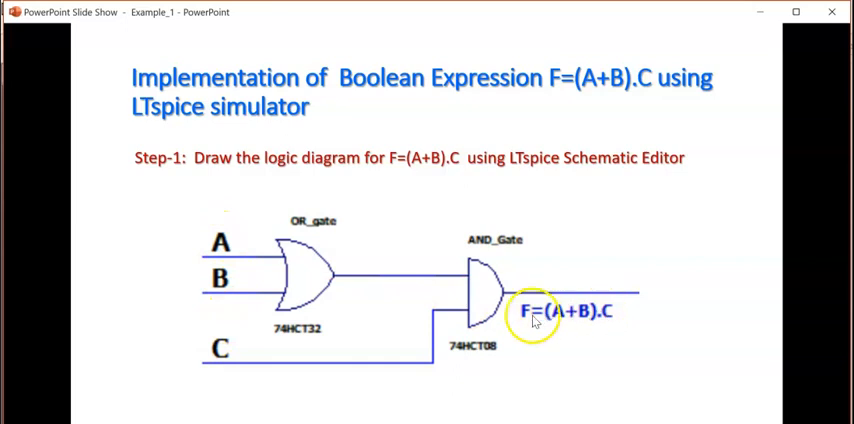
mouse_move(610, 323)
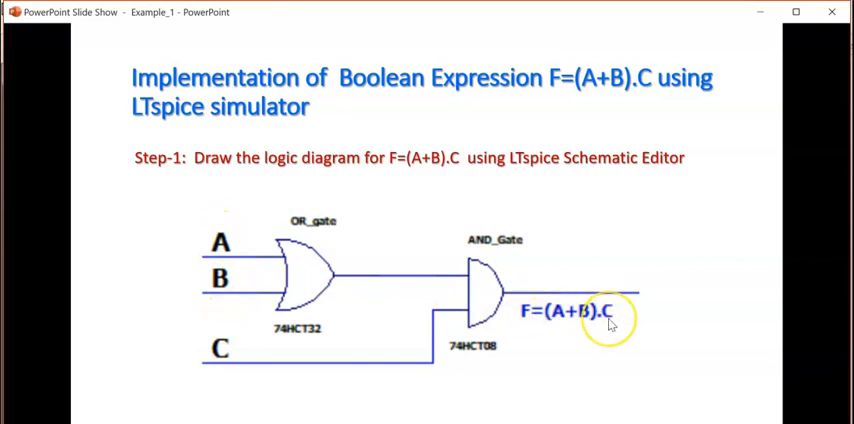
- Advance to the Steps 2–4 slide on pulse sources V1–V3, labels and F_OUT
key(Right)
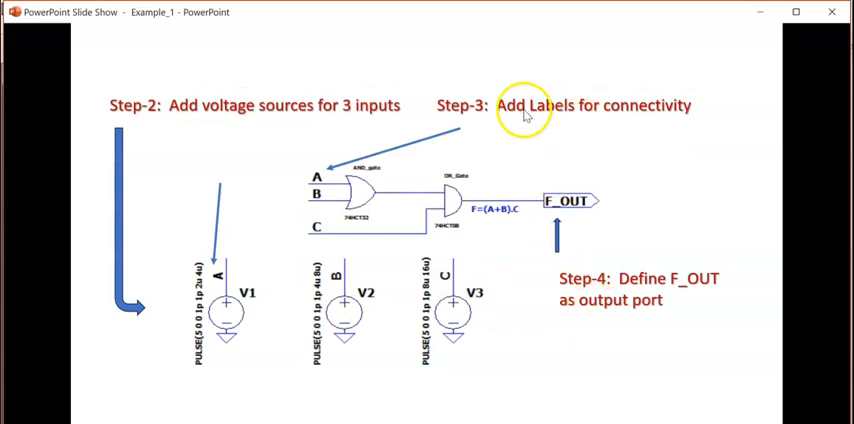
mouse_move(281, 125)
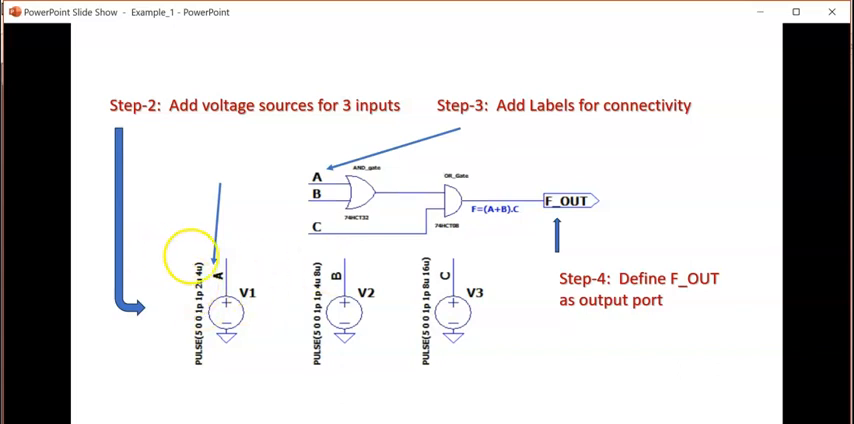
mouse_move(217, 313)
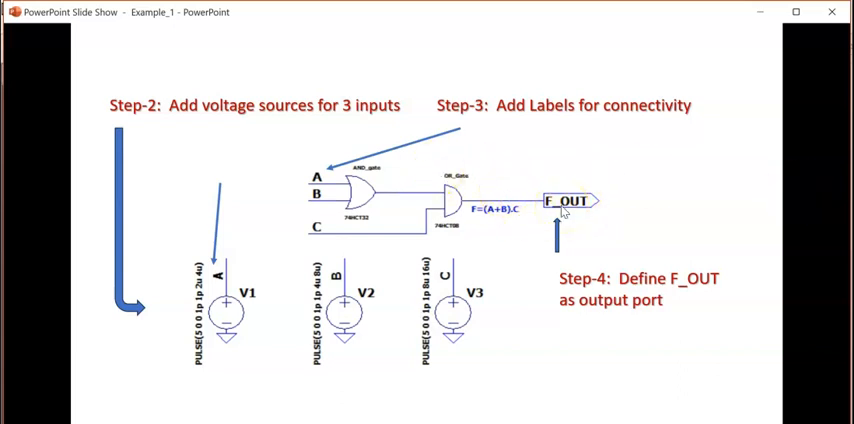
- Advance to the Steps 5–7 slide covering the 74hct.lib include, .tran 16u and comments
key(Right)
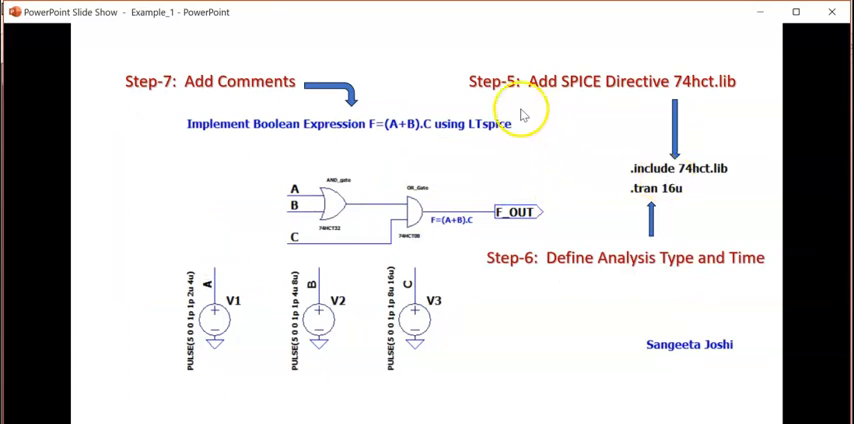
mouse_move(719, 180)
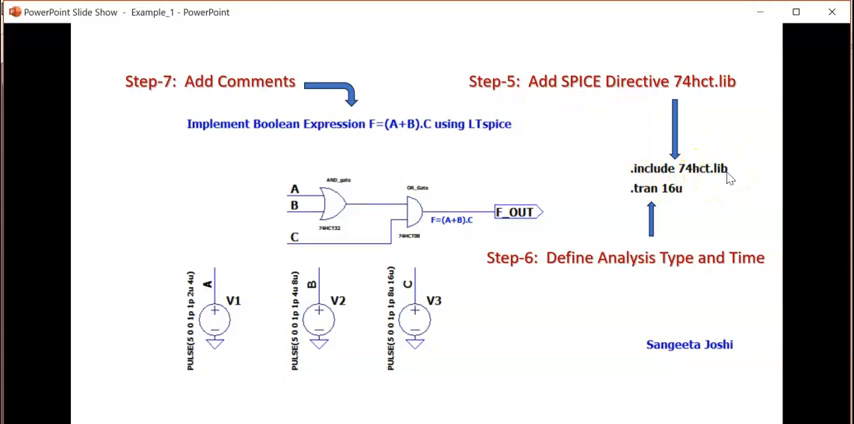
mouse_move(730, 178)
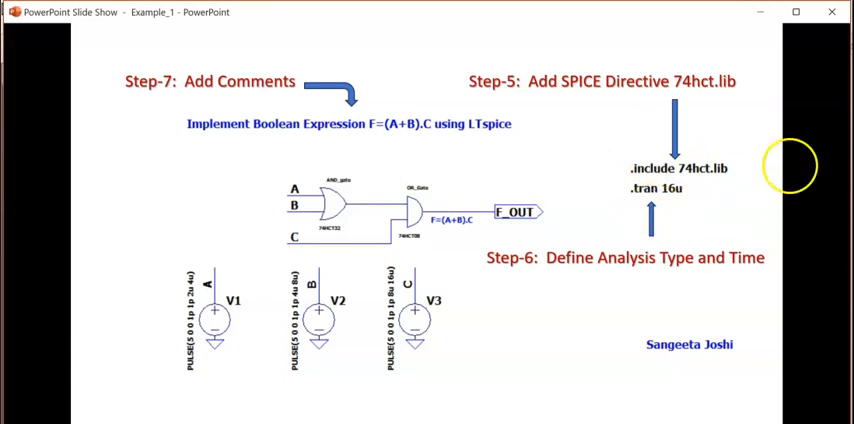
mouse_move(665, 207)
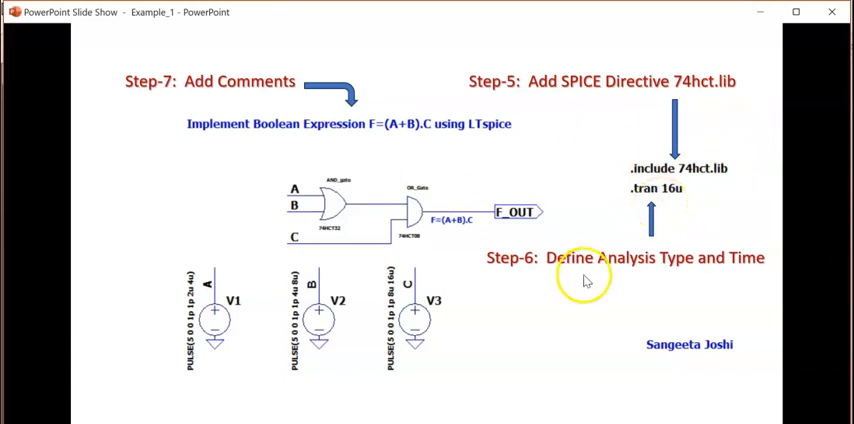
mouse_move(647, 198)
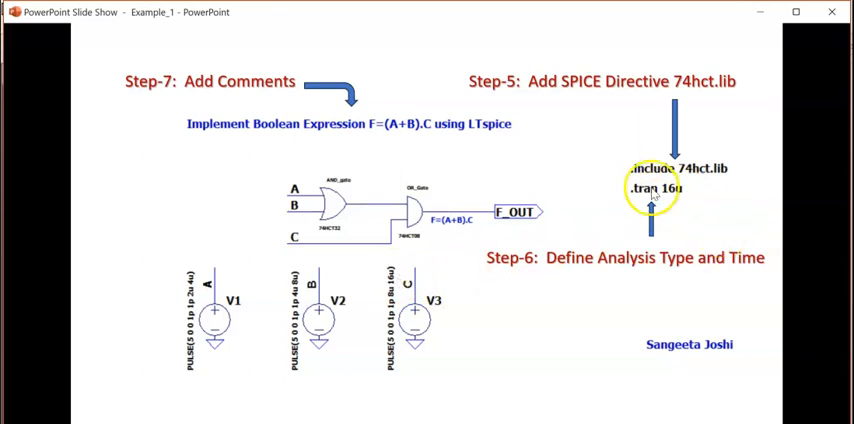
mouse_move(672, 196)
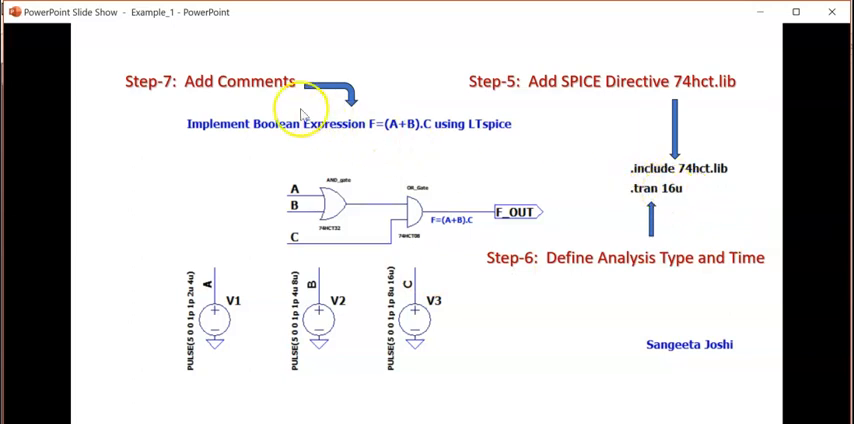
mouse_move(678, 345)
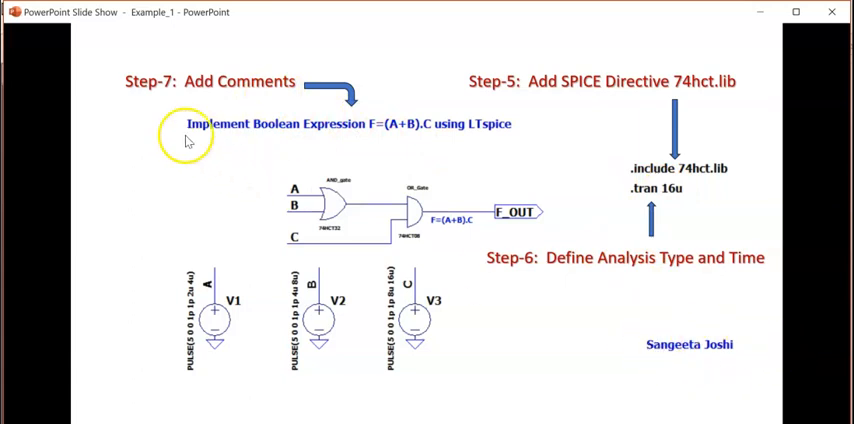
mouse_move(262, 138)
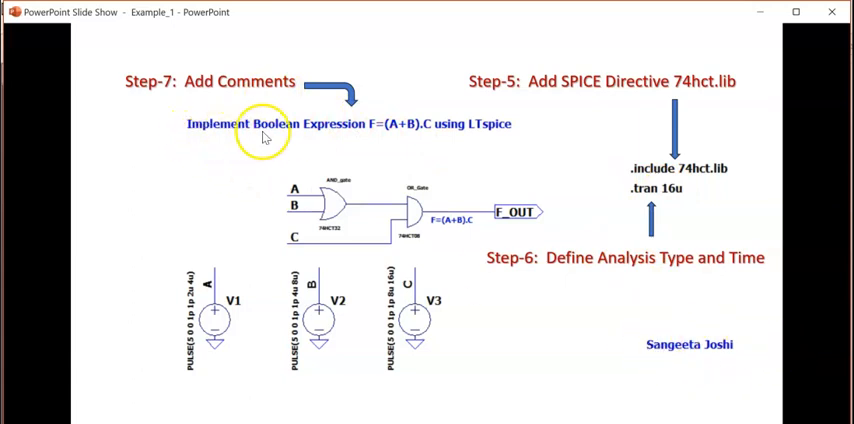
mouse_move(483, 143)
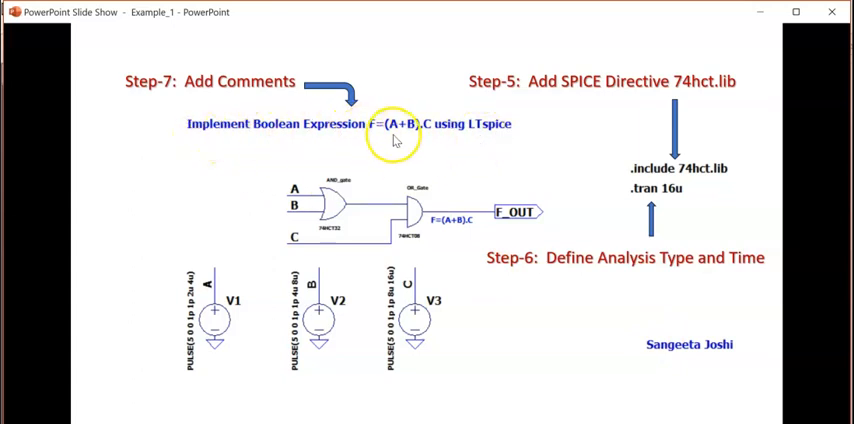
mouse_move(432, 142)
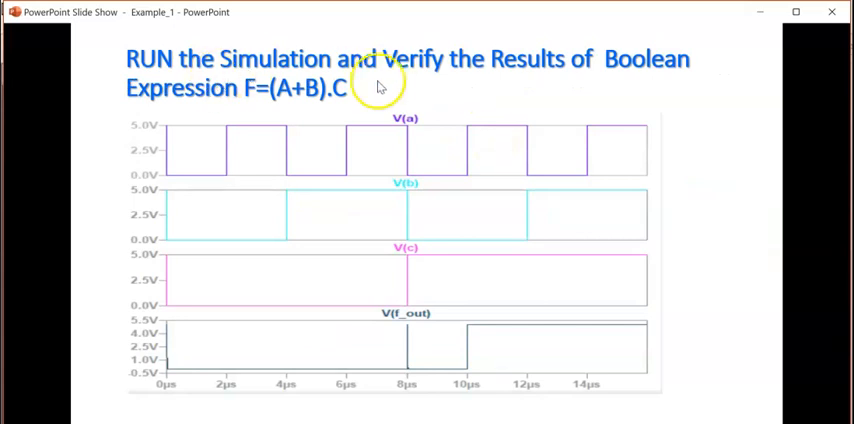
mouse_move(672, 82)
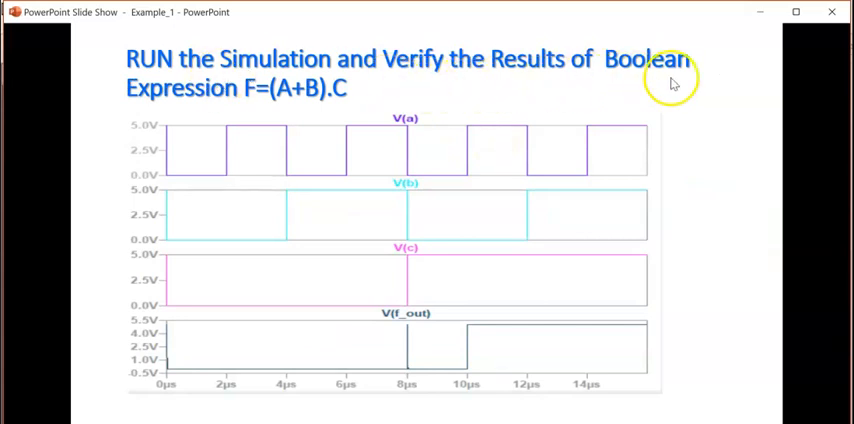
mouse_move(290, 118)
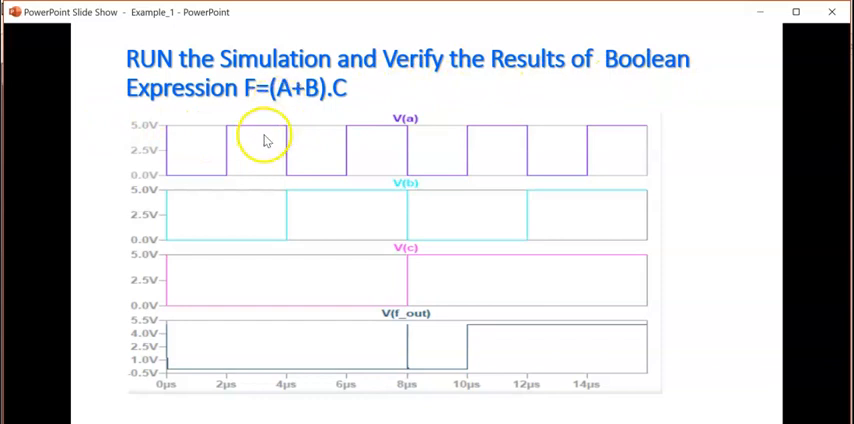
mouse_move(286, 92)
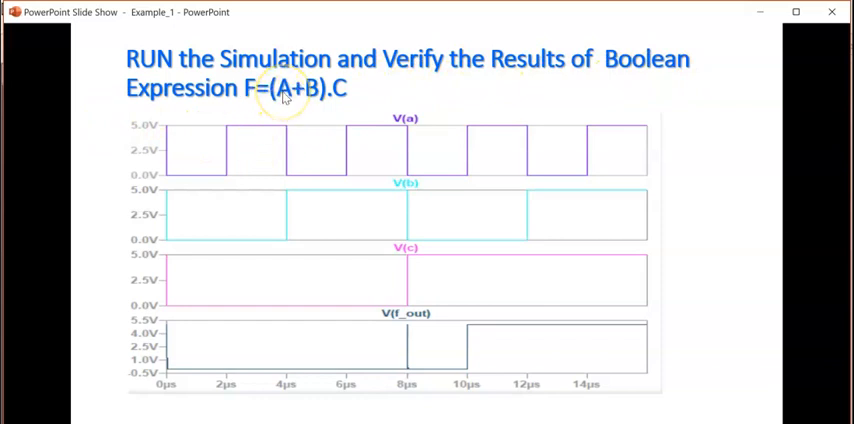
mouse_move(322, 95)
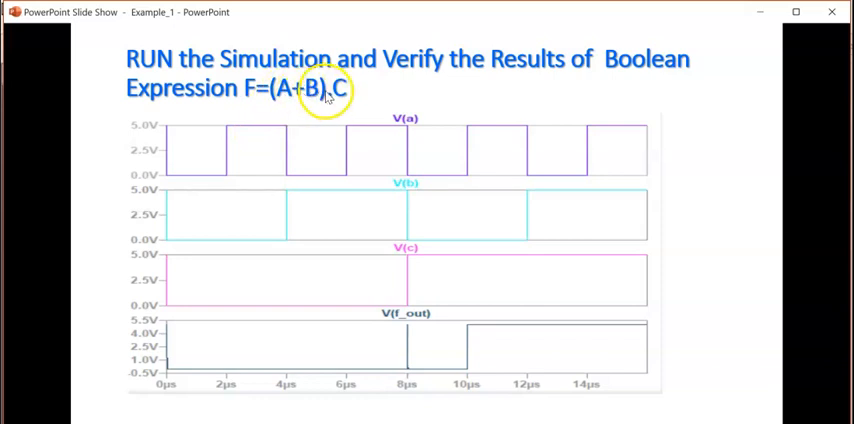
mouse_move(200, 372)
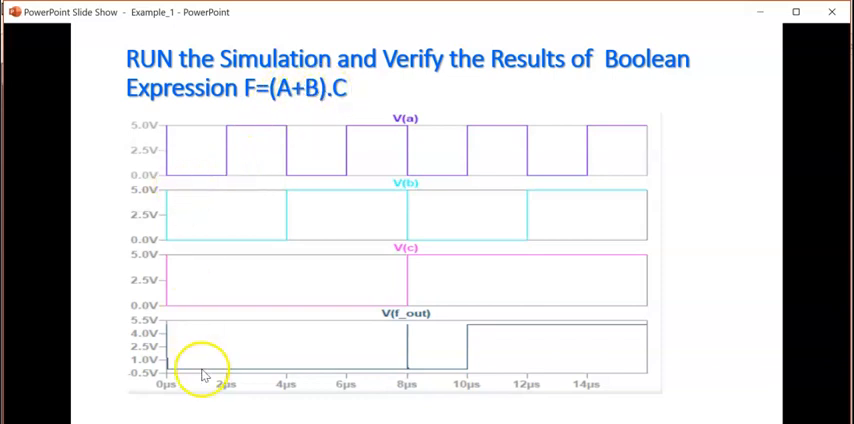
mouse_move(288, 183)
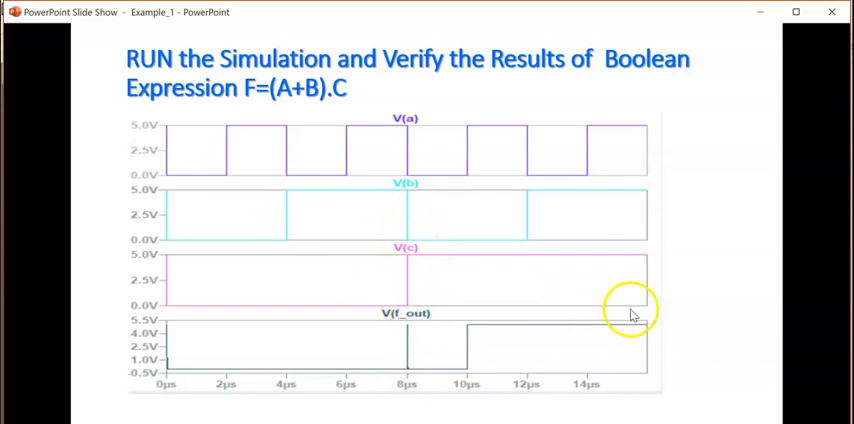
mouse_move(647, 300)
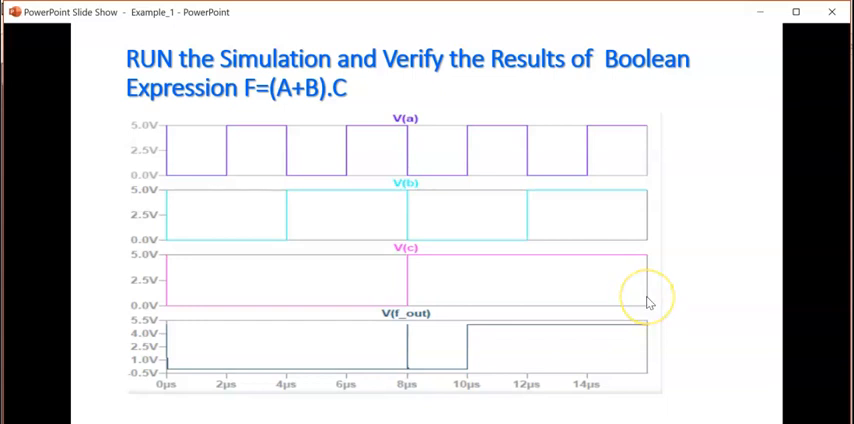
mouse_move(650, 374)
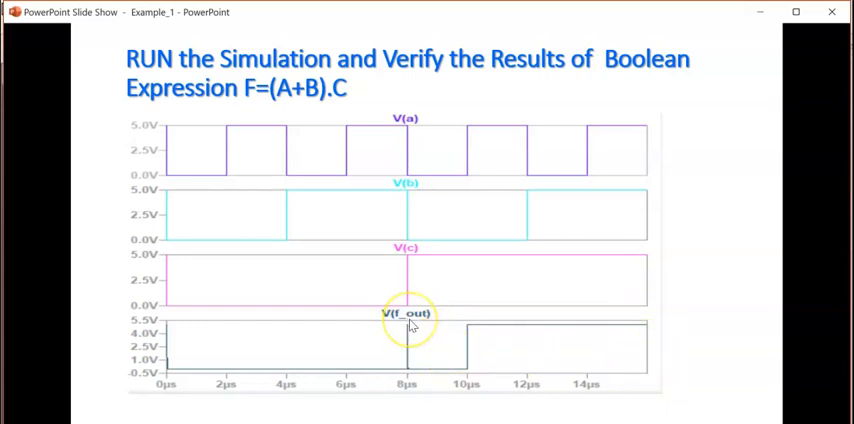
mouse_move(172, 308)
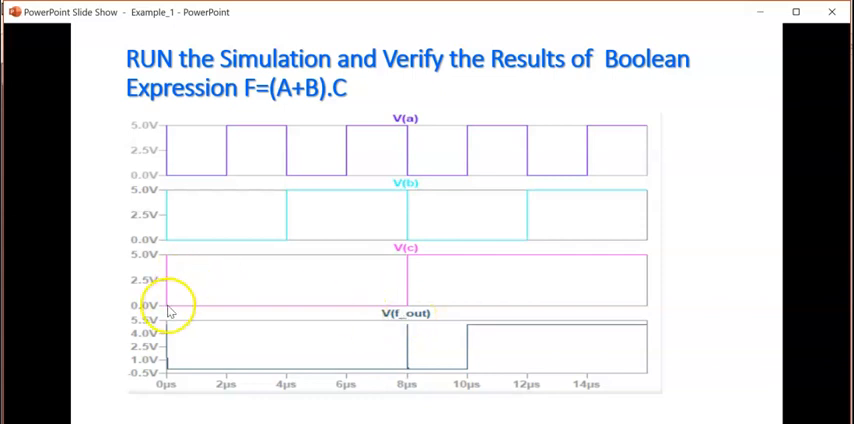
mouse_move(338, 95)
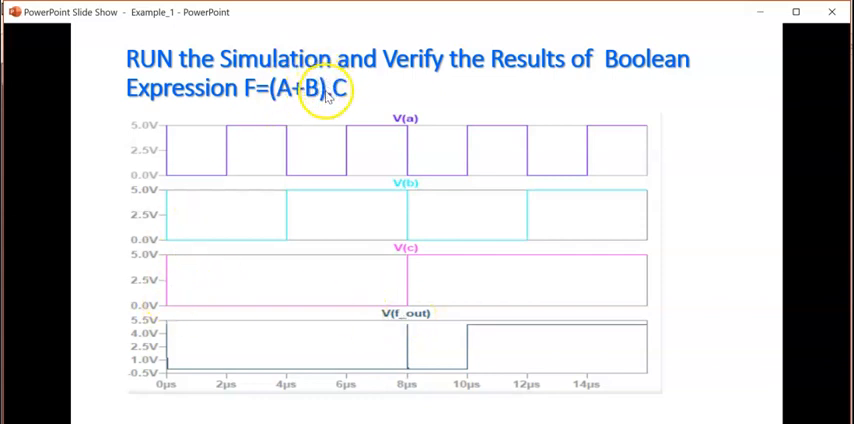
mouse_move(340, 87)
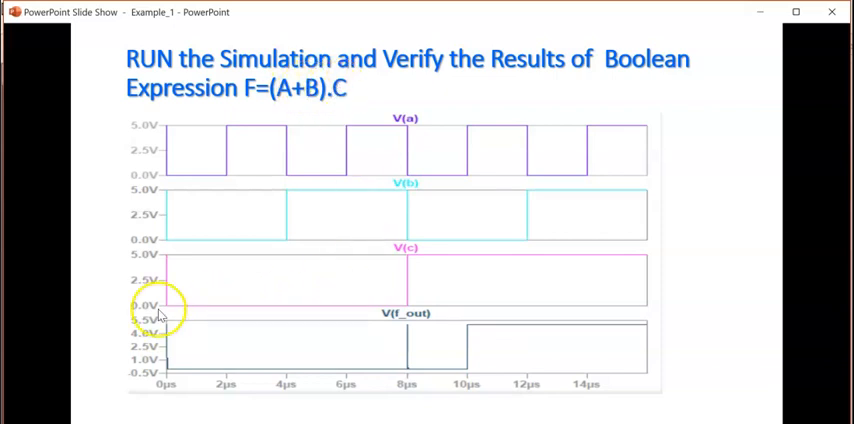
mouse_move(405, 303)
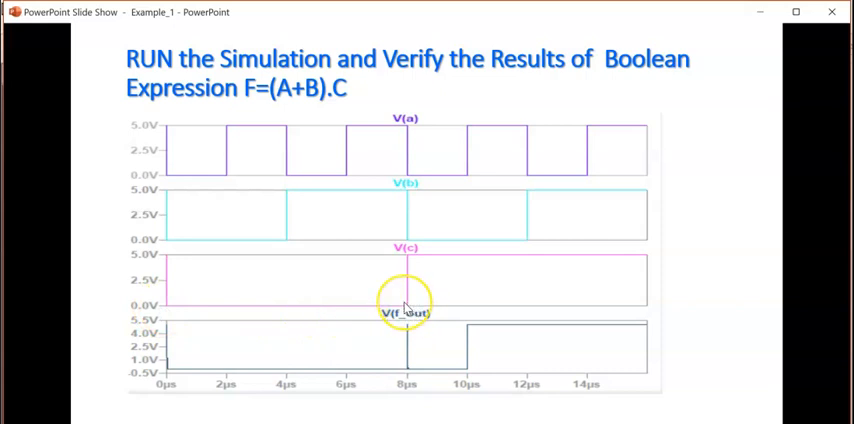
mouse_move(406, 372)
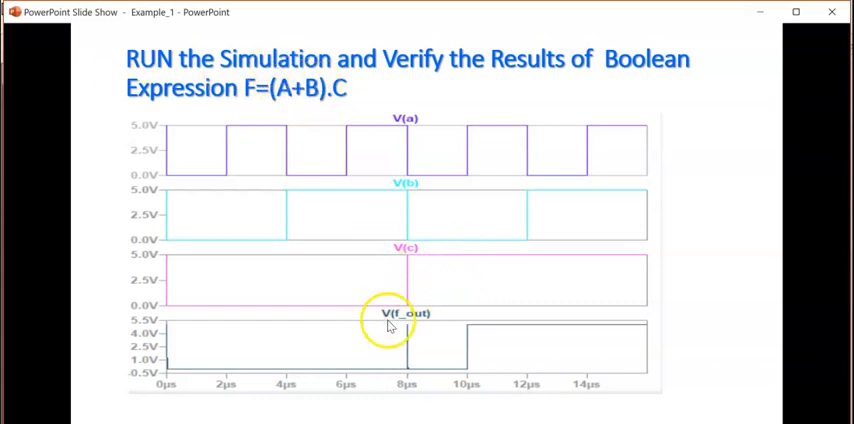
mouse_move(490, 278)
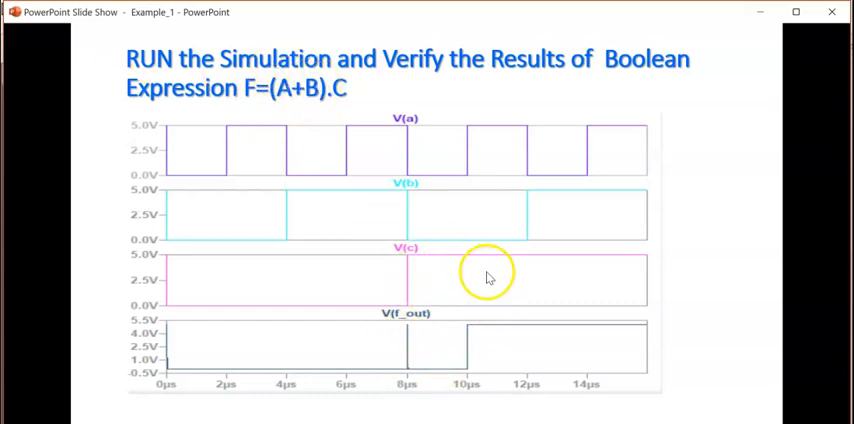
mouse_move(502, 133)
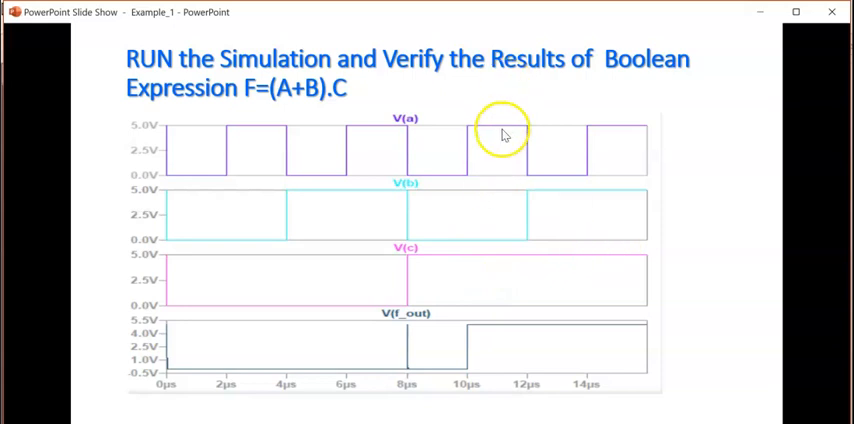
mouse_move(491, 133)
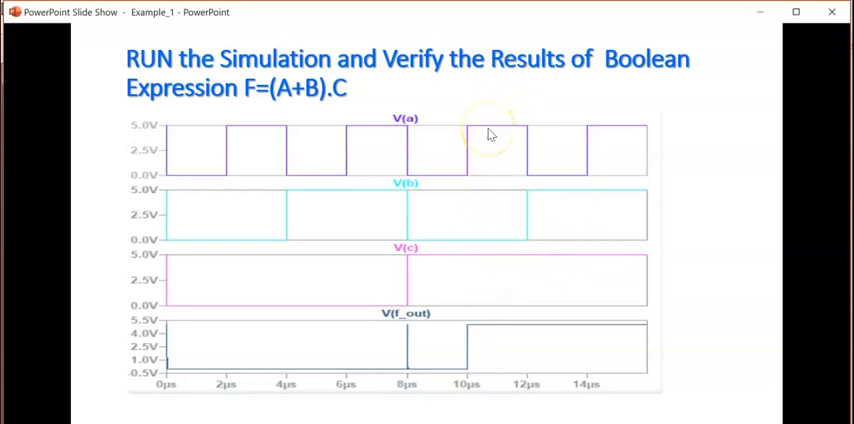
mouse_move(503, 263)
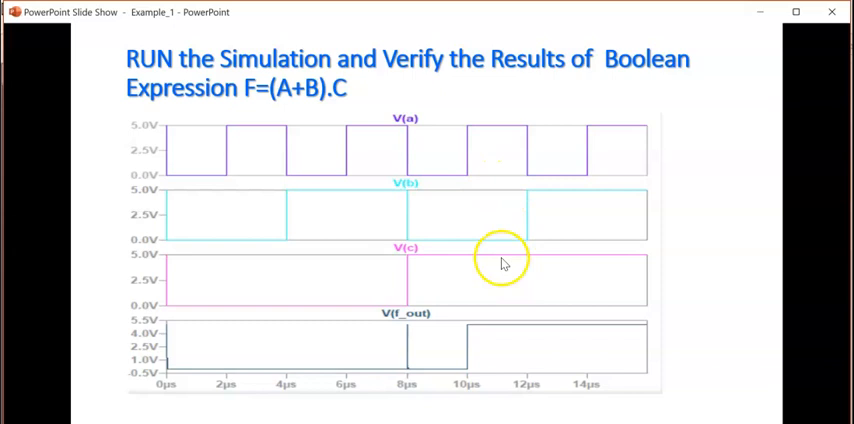
mouse_move(605, 205)
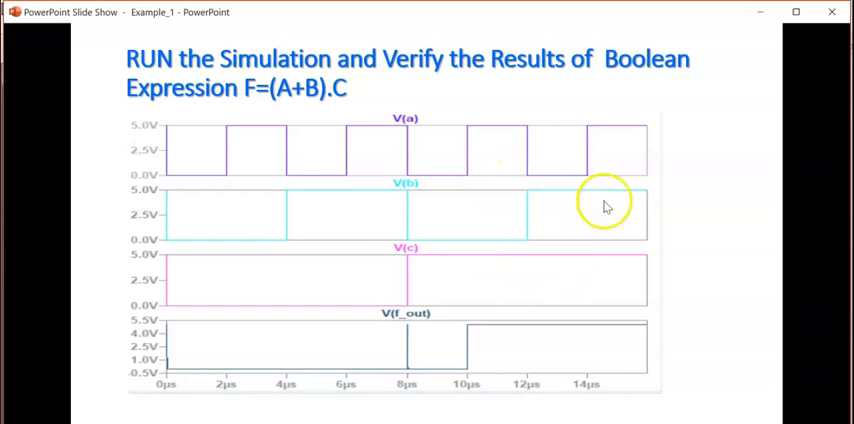
mouse_move(622, 206)
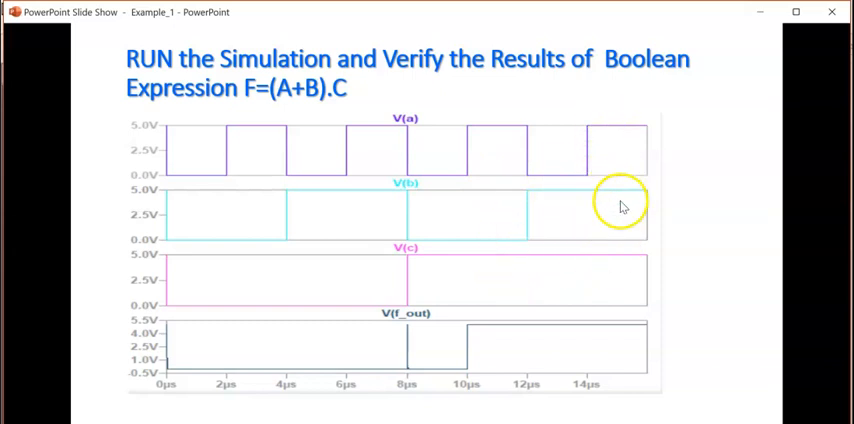
mouse_move(576, 330)
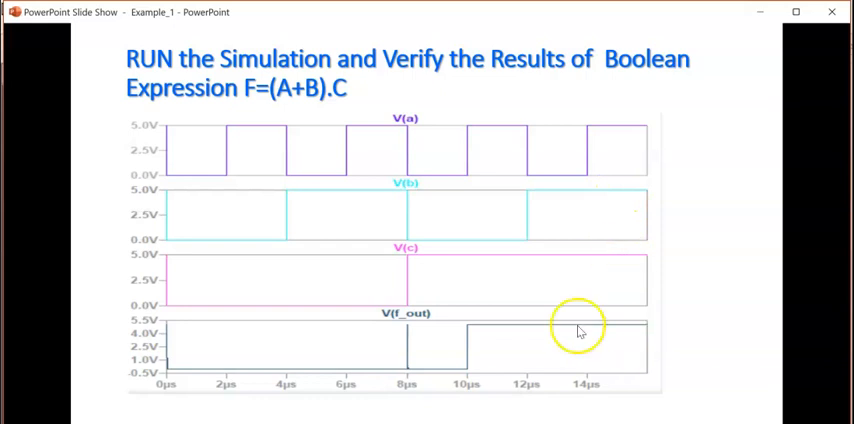
mouse_move(606, 318)
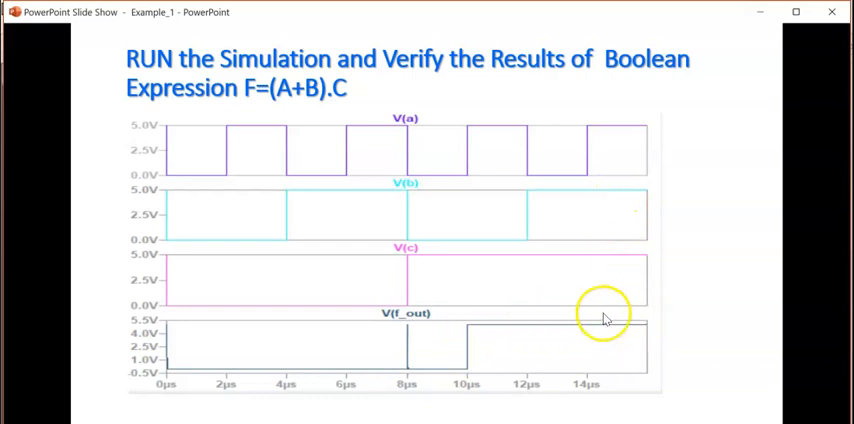
mouse_move(441, 294)
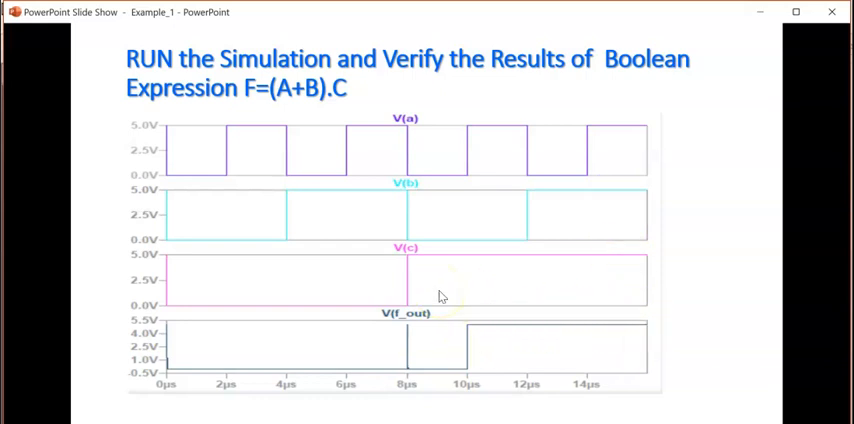
- End the slide show to return to the blank LTspice Draft6 schematic
key(Escape)
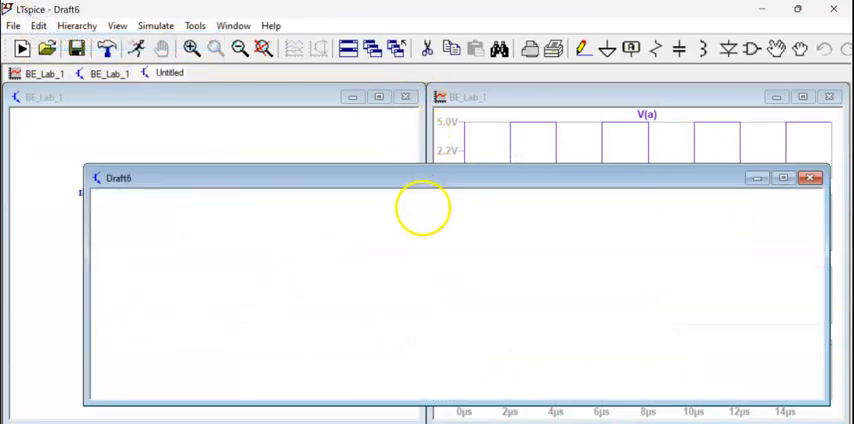
- Maximize Draft6, place the 74HCT32 OR gate U1, and pick the next gate part
click(783, 178)
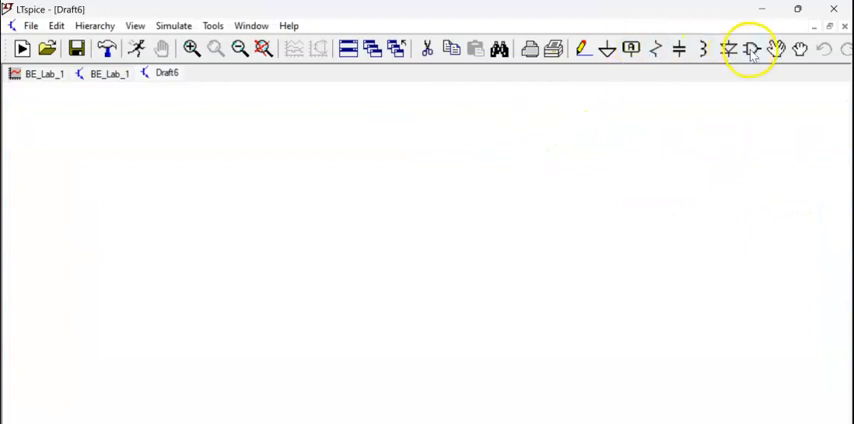
click(749, 48)
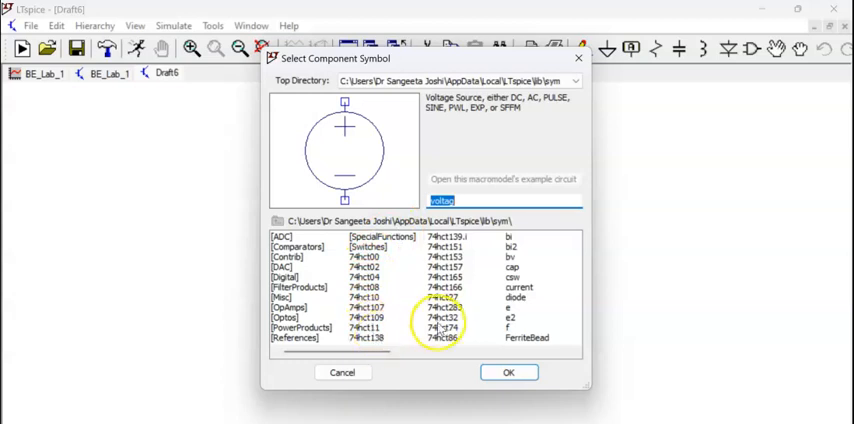
click(447, 318)
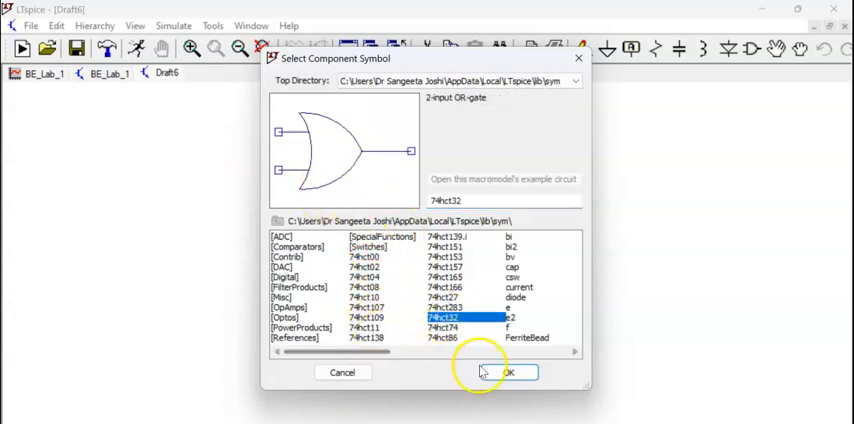
click(505, 372)
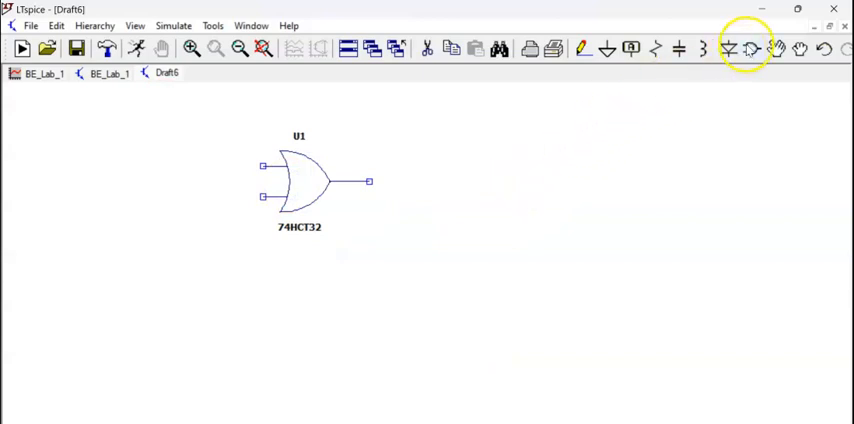
click(753, 49)
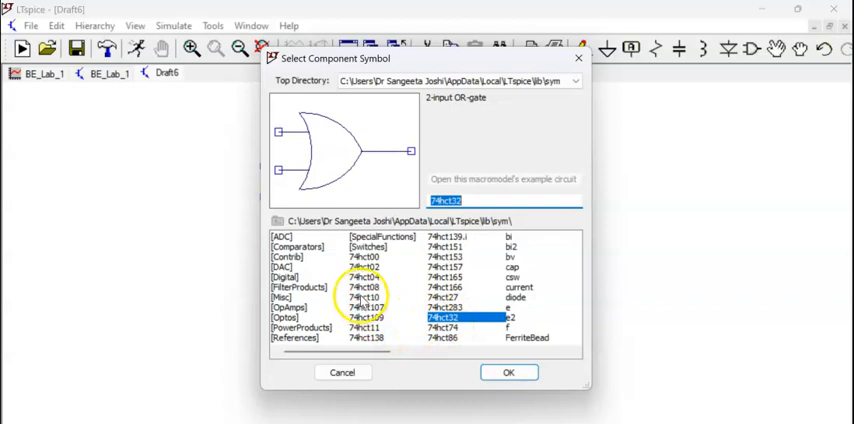
click(508, 372)
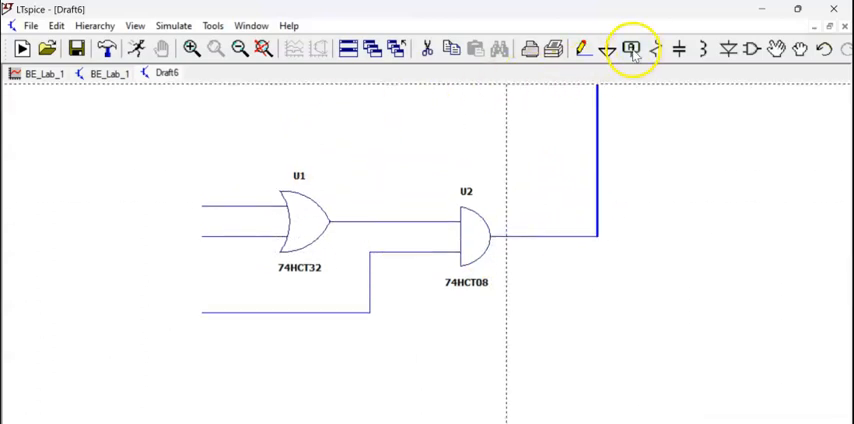
- Place net labels A and B on the OR gate's two input wires
click(628, 50)
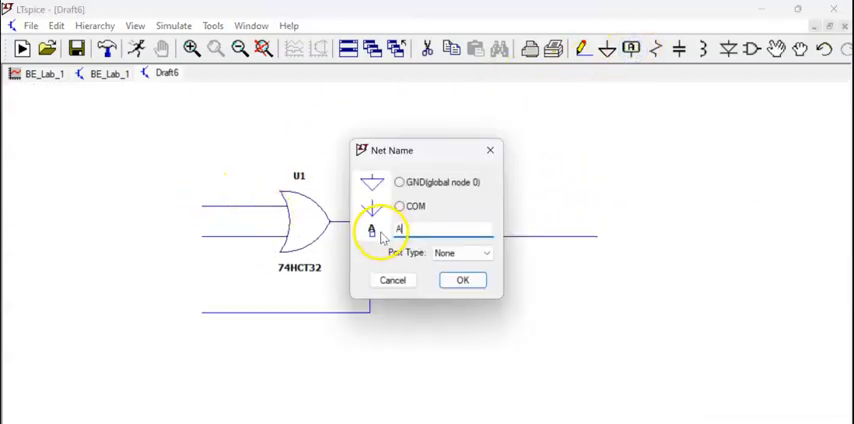
click(462, 279)
text(B)
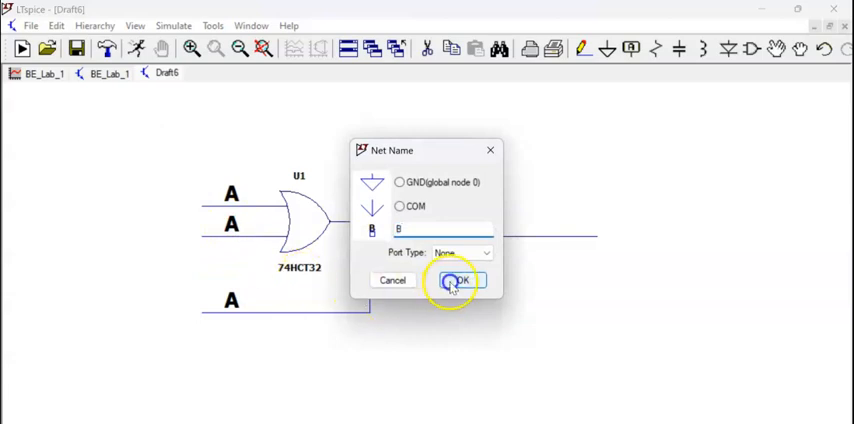
click(456, 280)
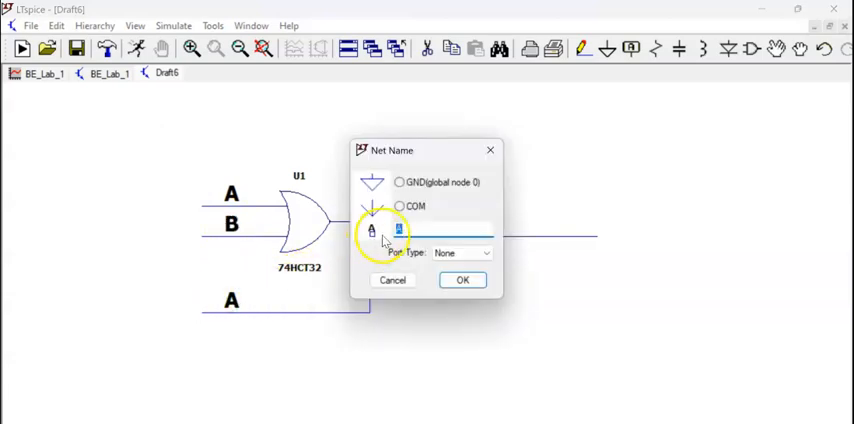
click(462, 279)
text(F)
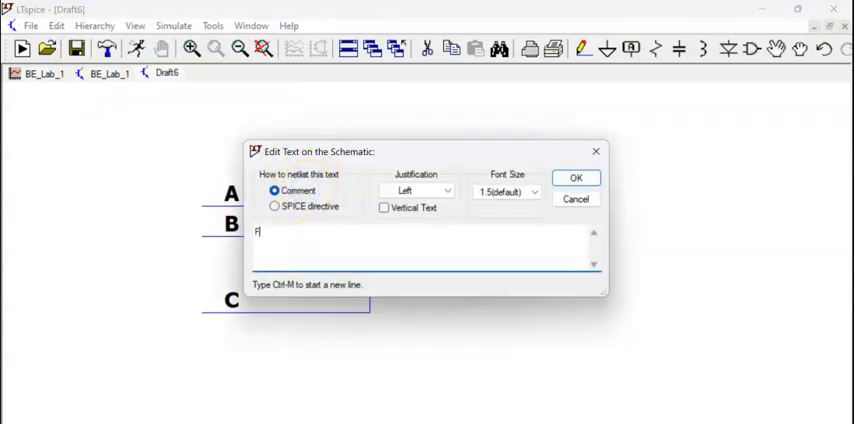
- Place the text F=(A+B).C in a smaller font beside the AND gate's output wire
text(=(A)
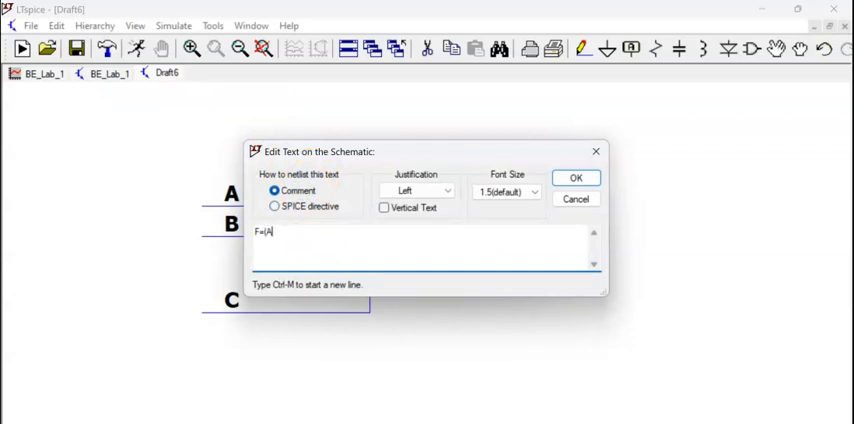
text(+B))
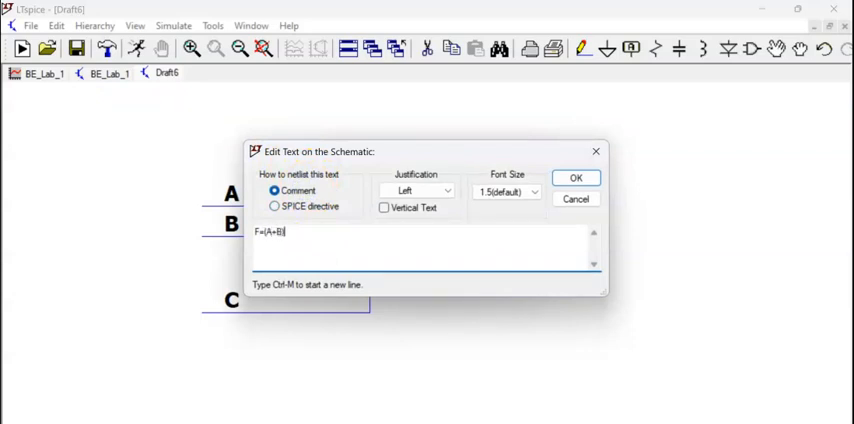
click(576, 178)
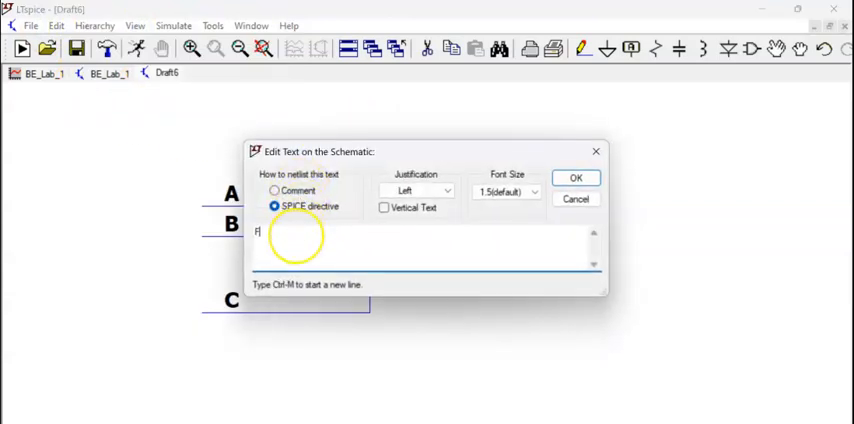
text(=)
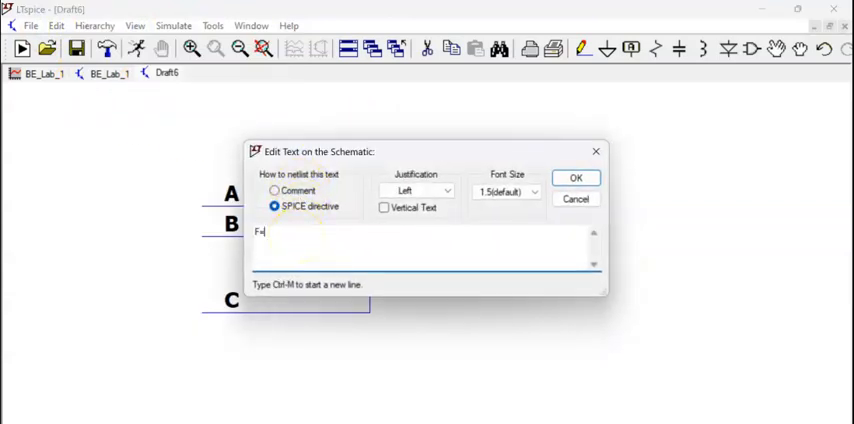
text((A)
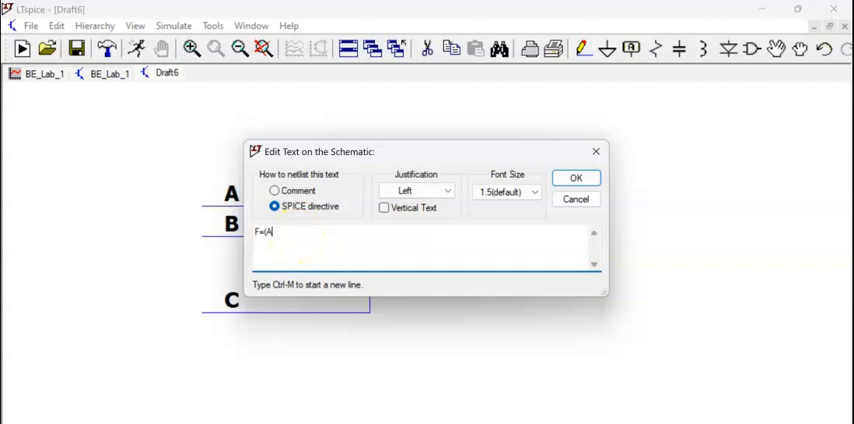
text(+B)
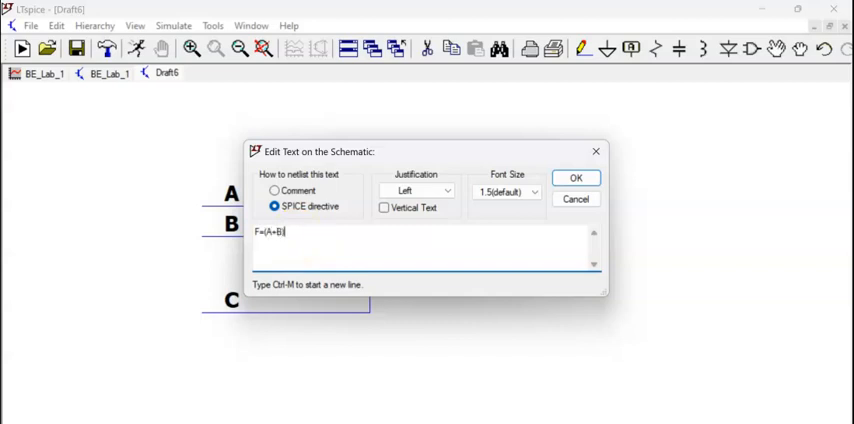
click(577, 177)
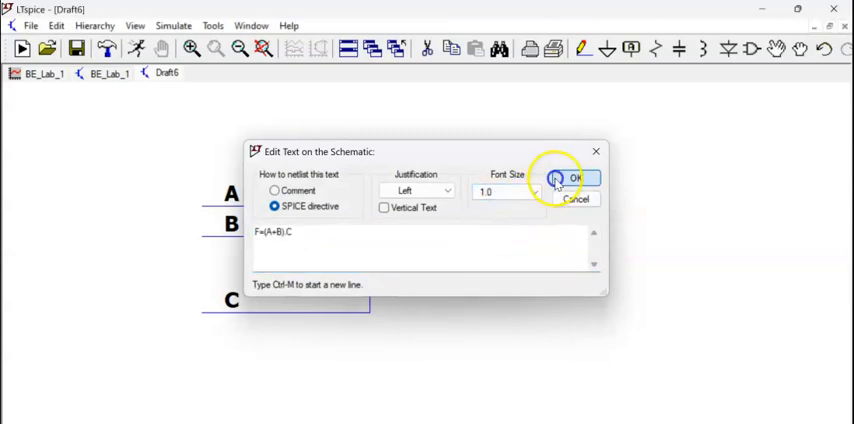
click(577, 177)
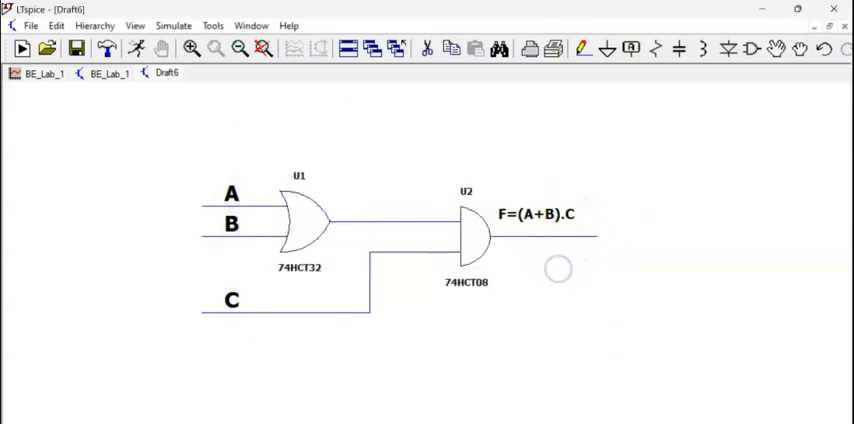
- Add an F_OUT net label and drag across the output area of the circuit
click(631, 47)
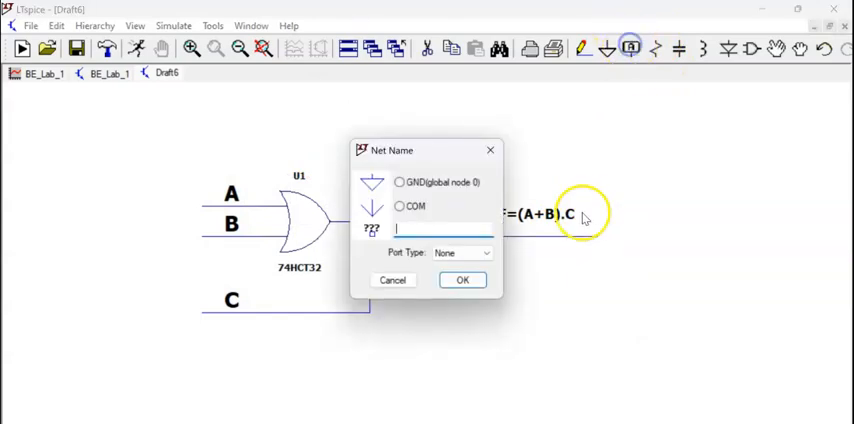
text(F)
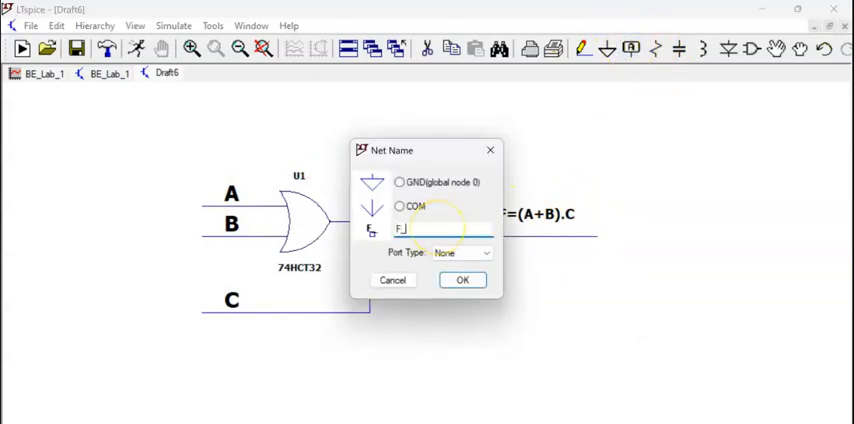
click(462, 279)
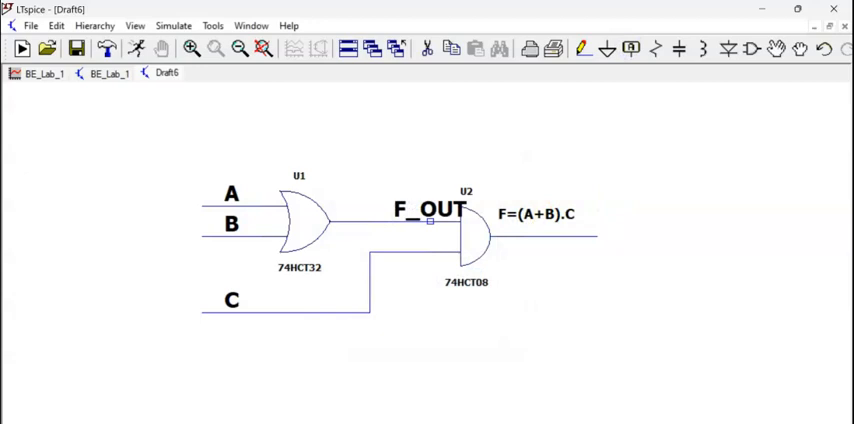
drag(430, 210, 595, 240)
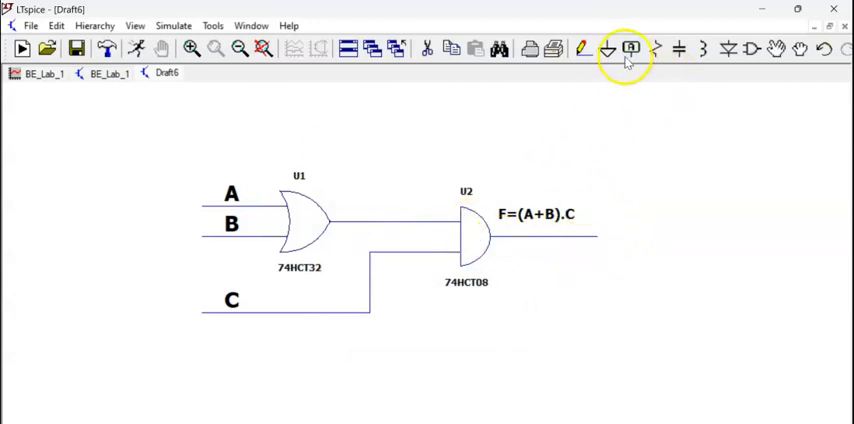
- Place F_OUT as an output-type port at the end of the output wire
click(630, 49)
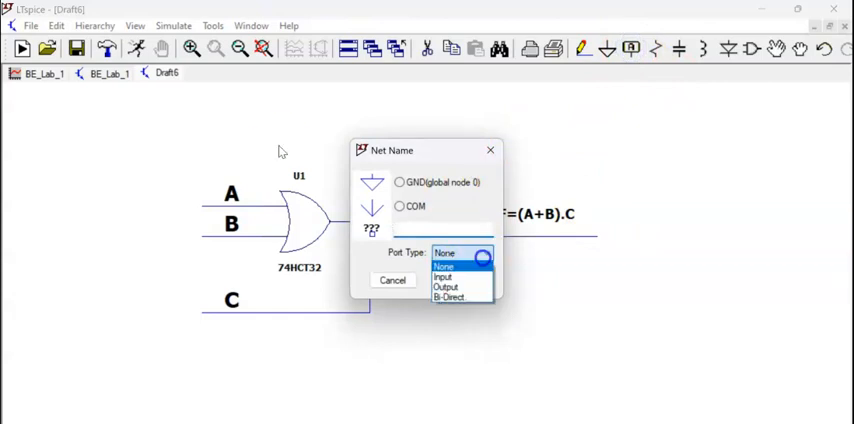
click(450, 287)
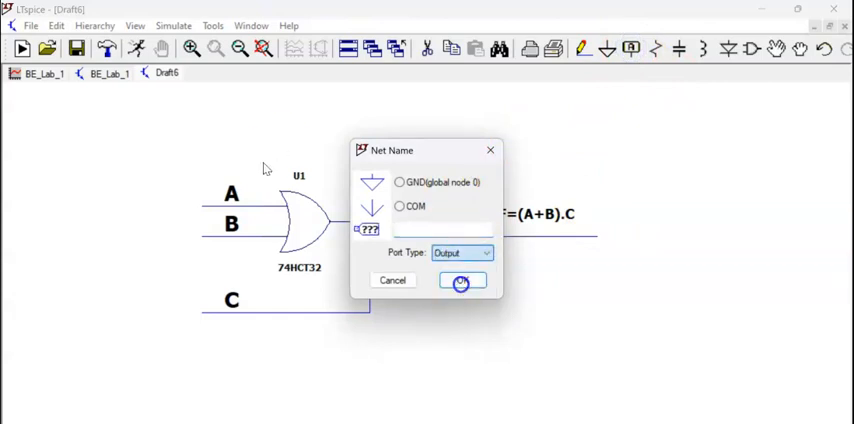
text(F)
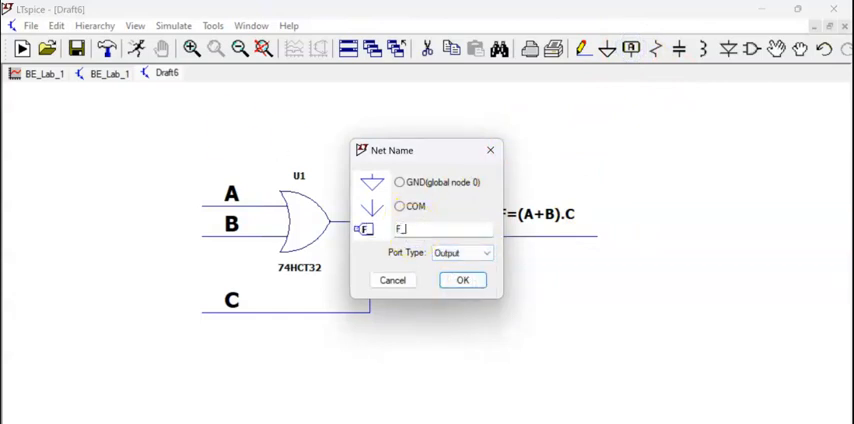
click(462, 279)
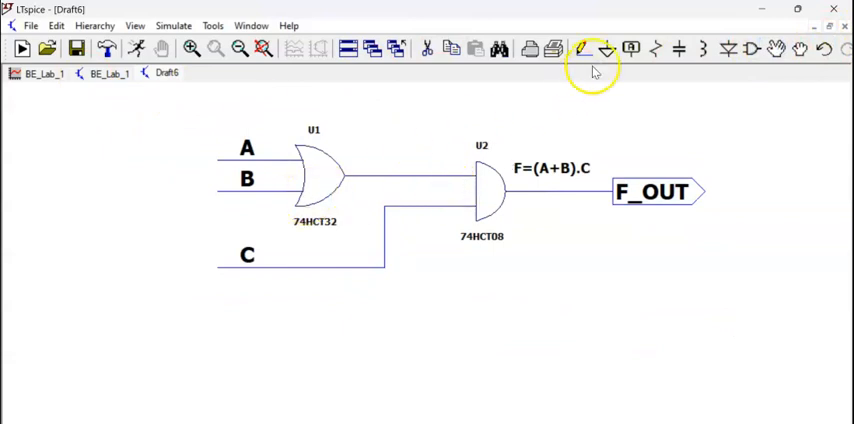
- Place voltage source V1 below the circuit and label its top terminal A
click(580, 48)
text(volt)
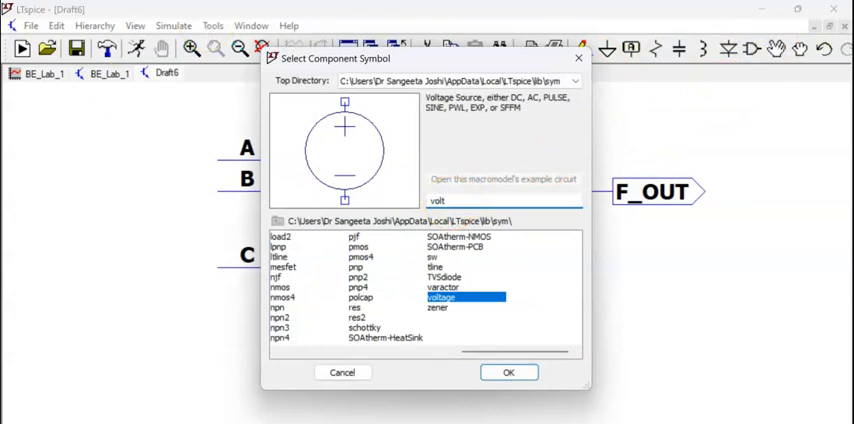
click(509, 371)
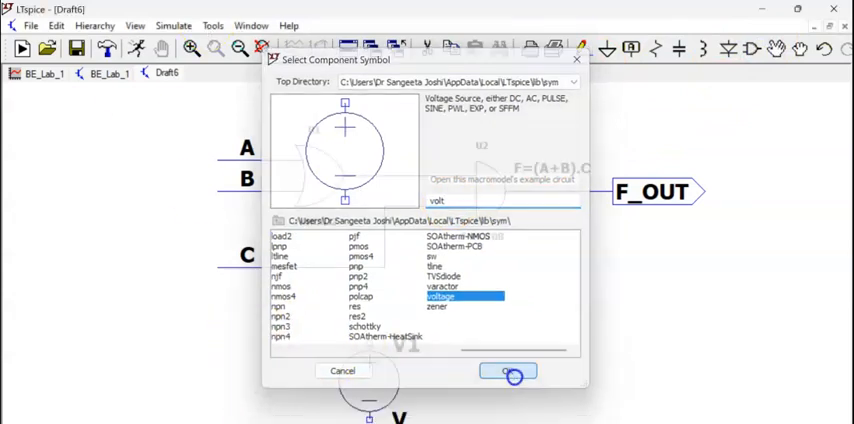
click(509, 371)
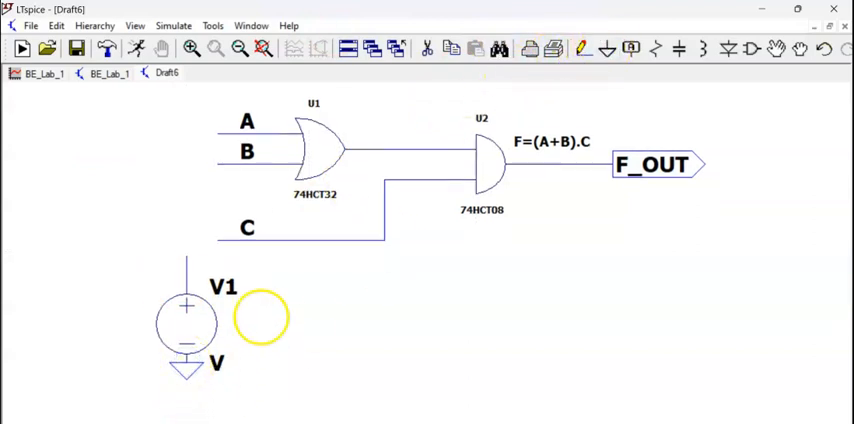
click(262, 316)
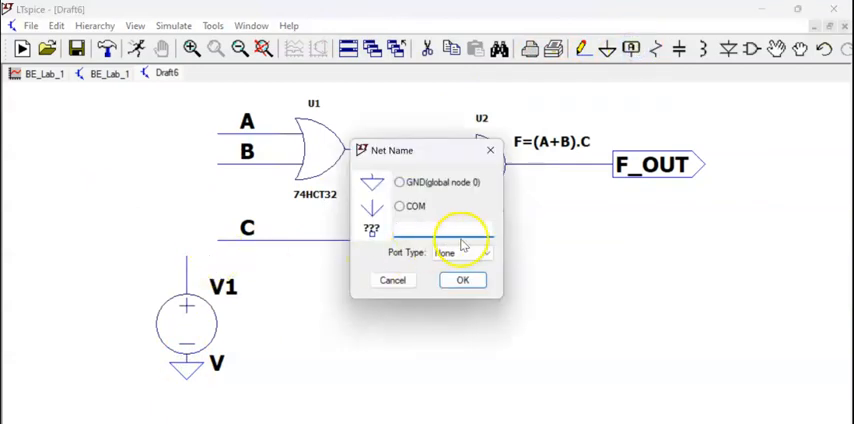
click(462, 280)
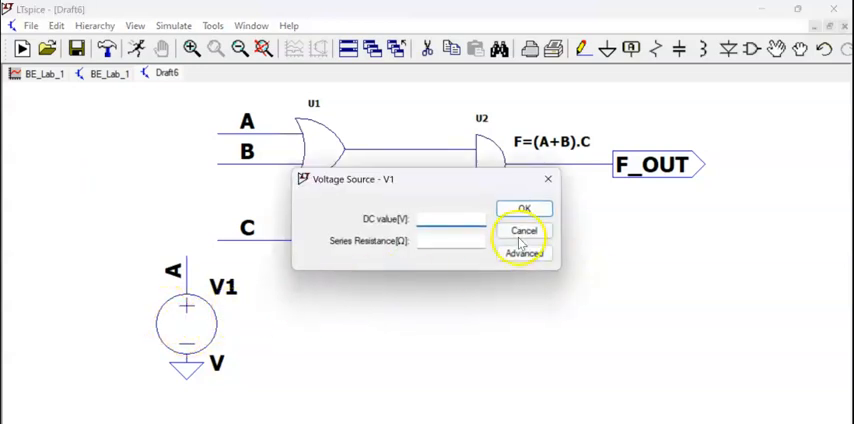
- Set V1 to PULSE(5 0 0 1p 1p 2u 4u) in its Advanced settings
click(525, 252)
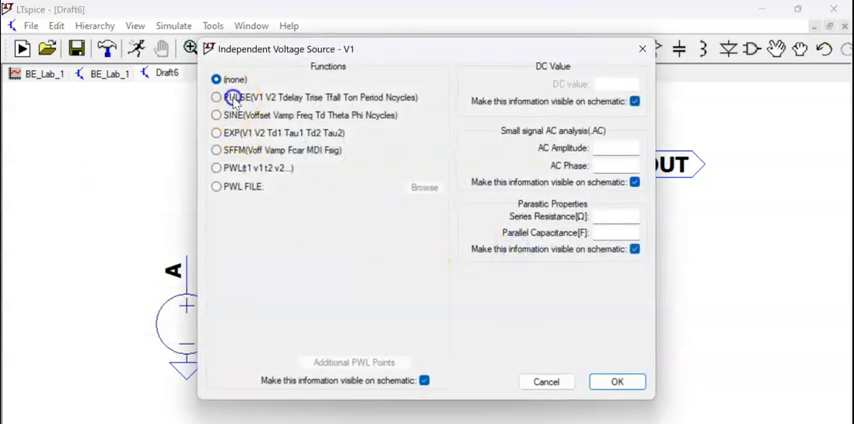
click(216, 97)
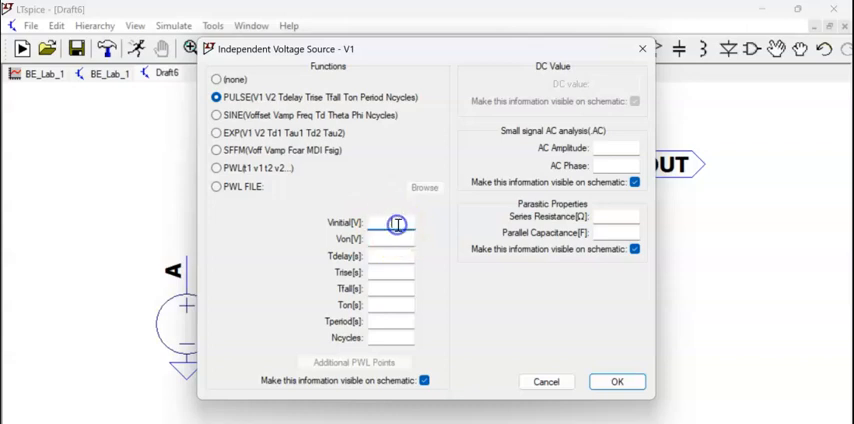
text(5)
click(390, 255)
text(0)
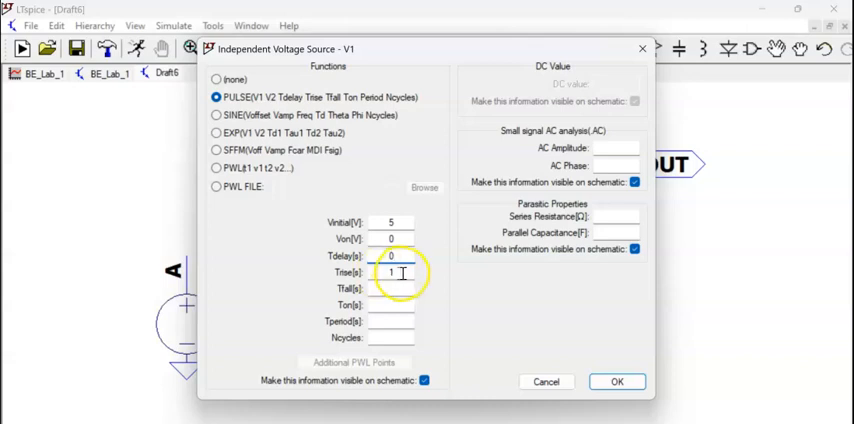
text(1)
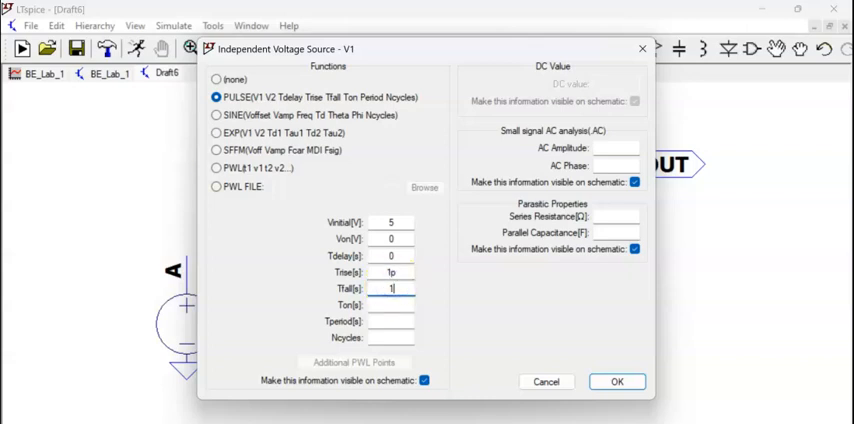
click(390, 305)
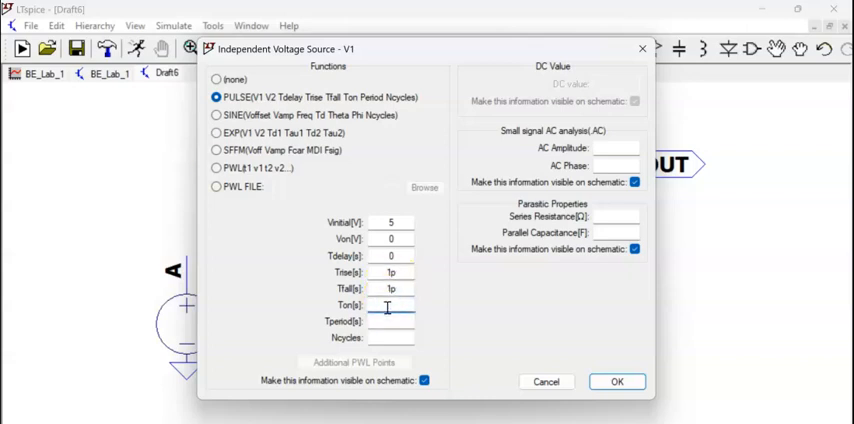
text(1)
text(2u)
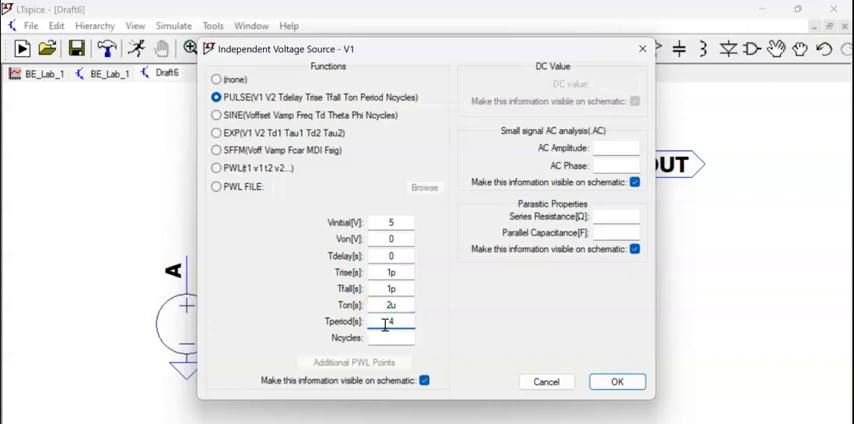
text(4u)
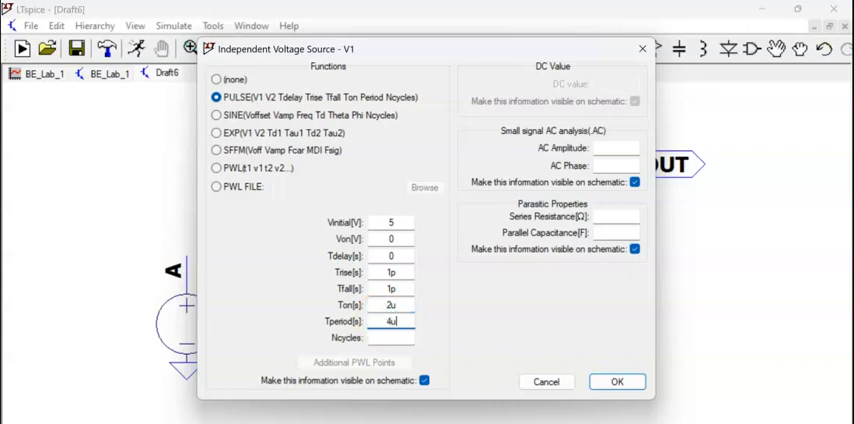
click(617, 381)
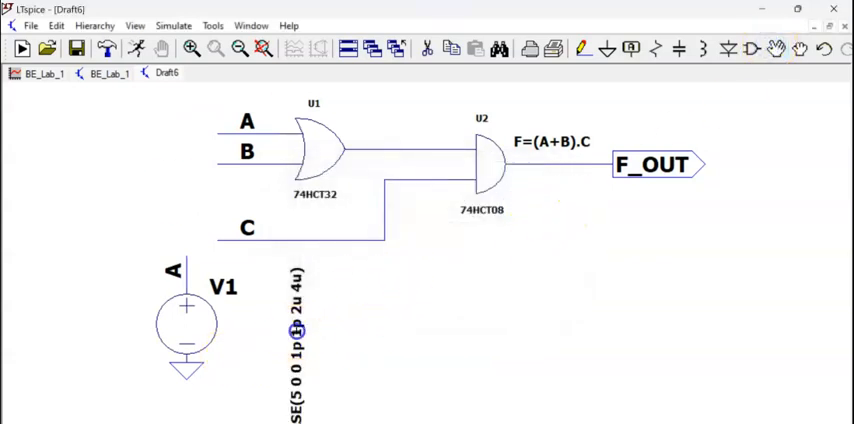
click(297, 324)
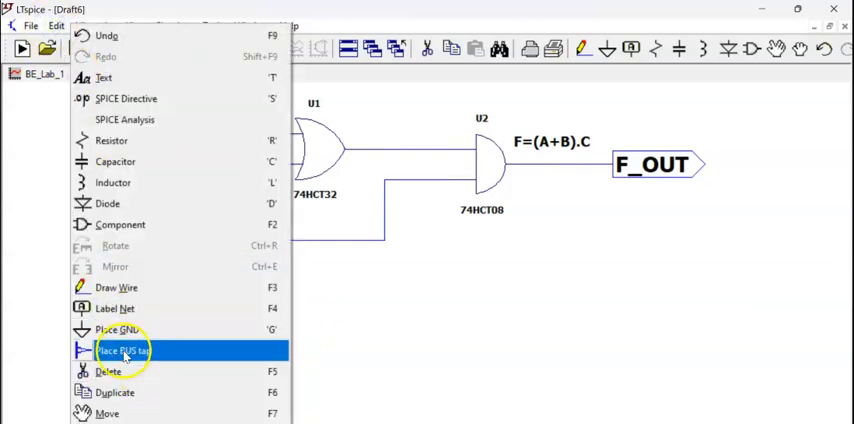
mouse_move(118, 396)
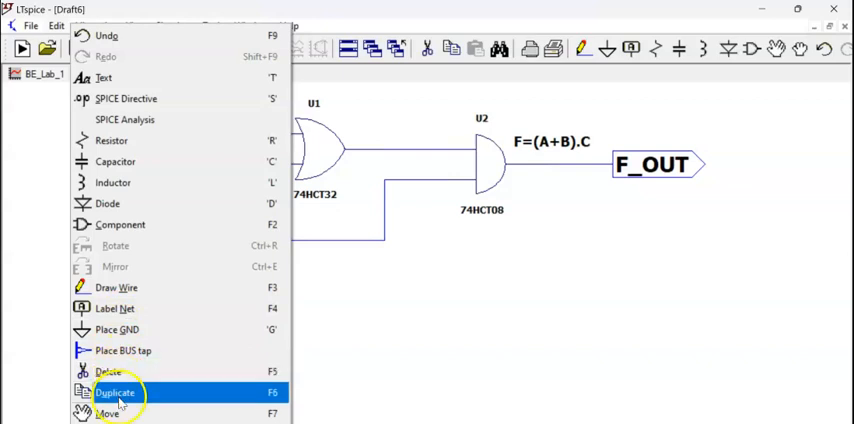
- Duplicate source V1 and place the copy, V2, to its right
click(113, 389)
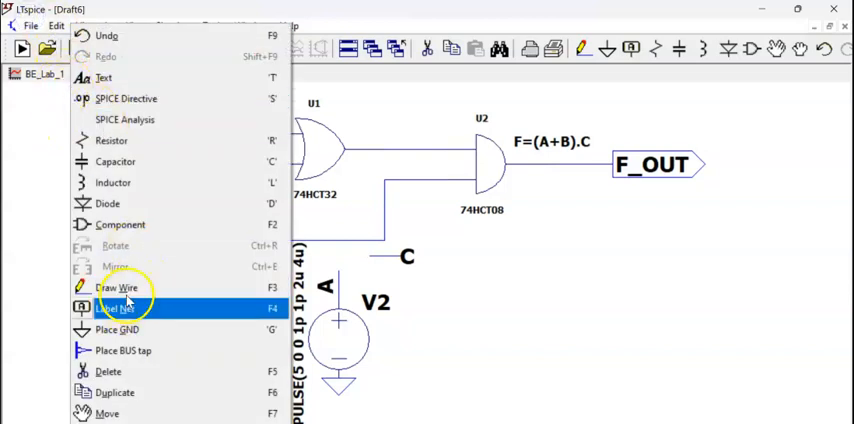
mouse_move(105, 371)
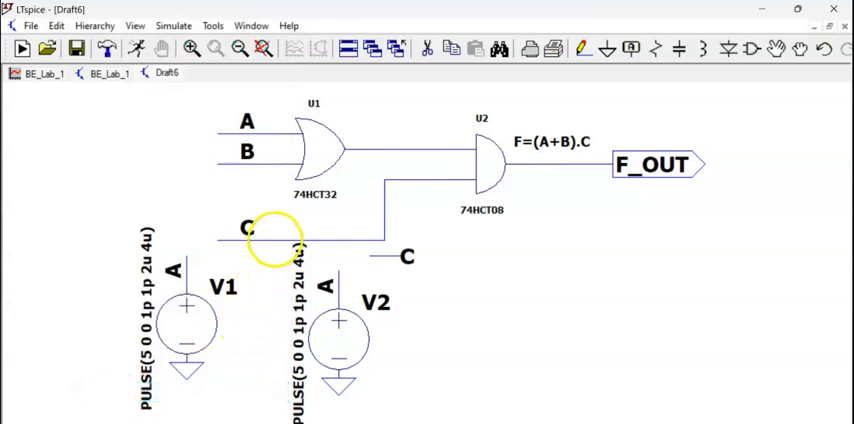
click(515, 347)
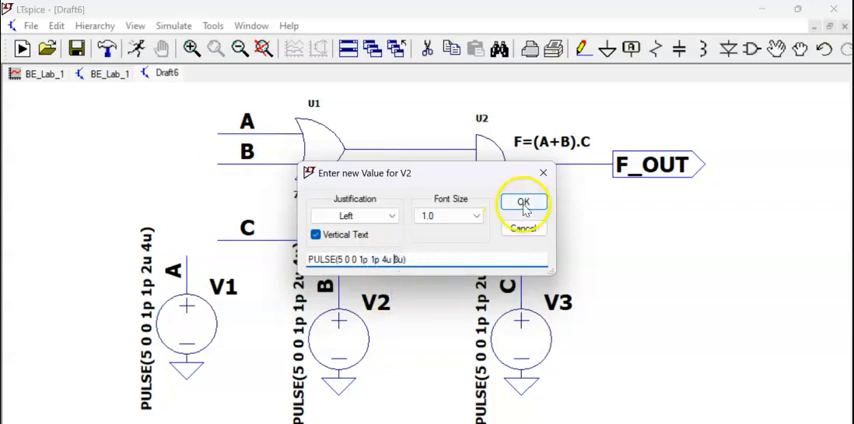
- Set V2's pulse timing to 4u/8u and V3's pulse timing to 8u/16u
click(523, 202)
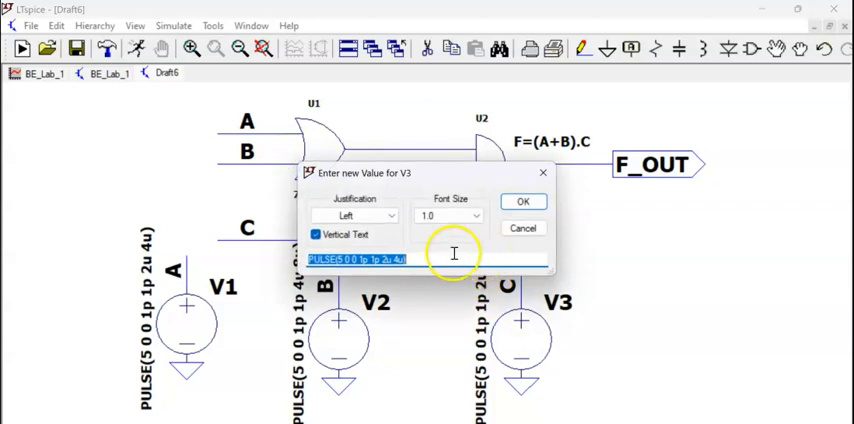
click(382, 259)
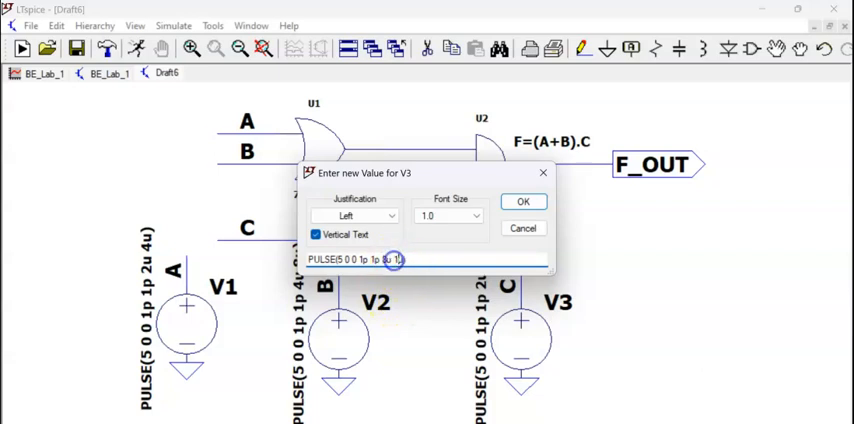
click(521, 201)
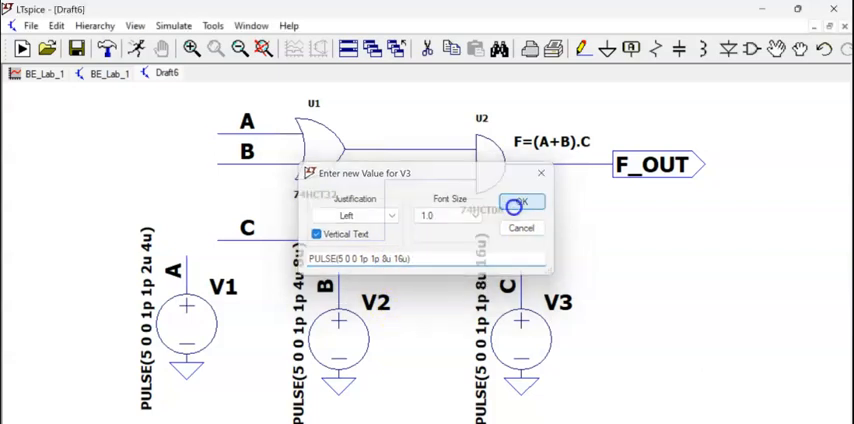
click(520, 200)
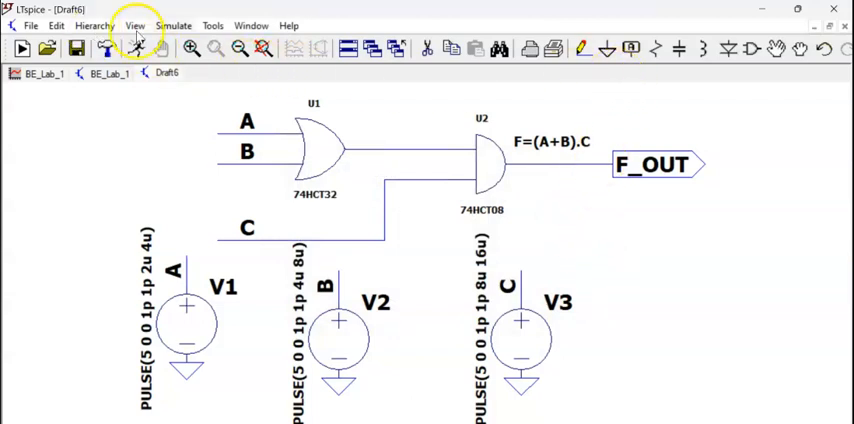
- Place a '.include 74hct.lib' SPICE directive on the schematic
click(52, 25)
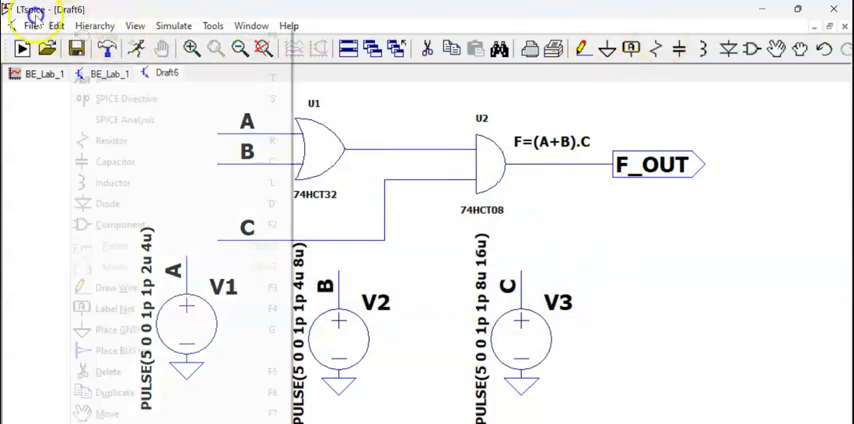
click(87, 98)
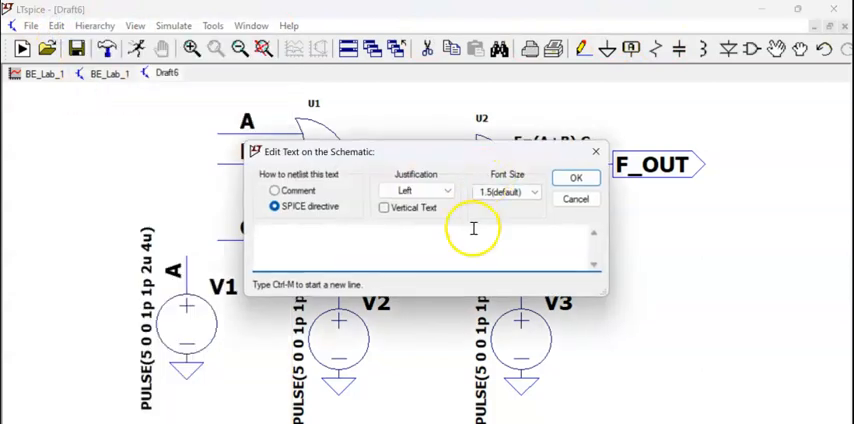
text(include 7)
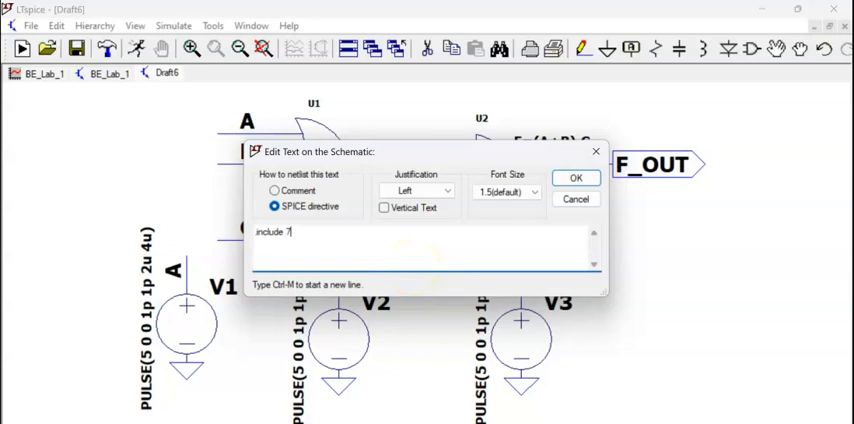
text(4hct.l)
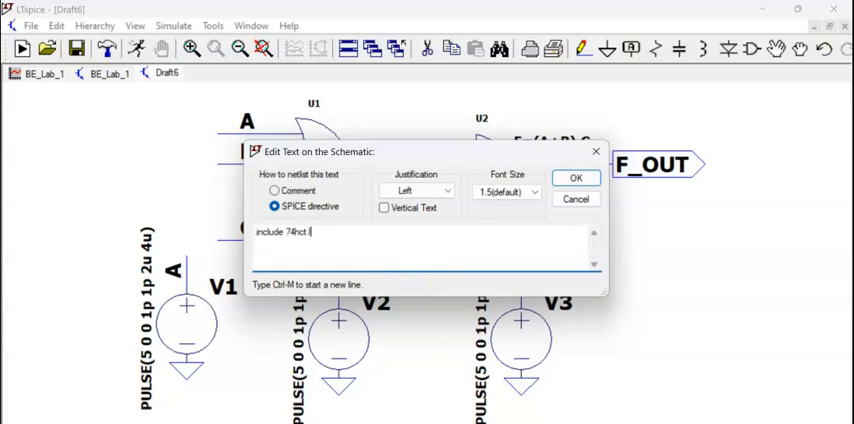
click(577, 177)
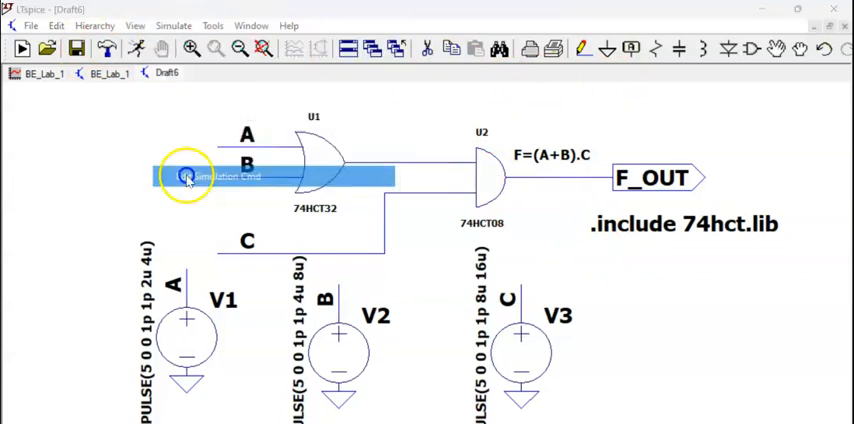
- Add a .tran transient analysis with a 16u stop time
double_click(218, 178)
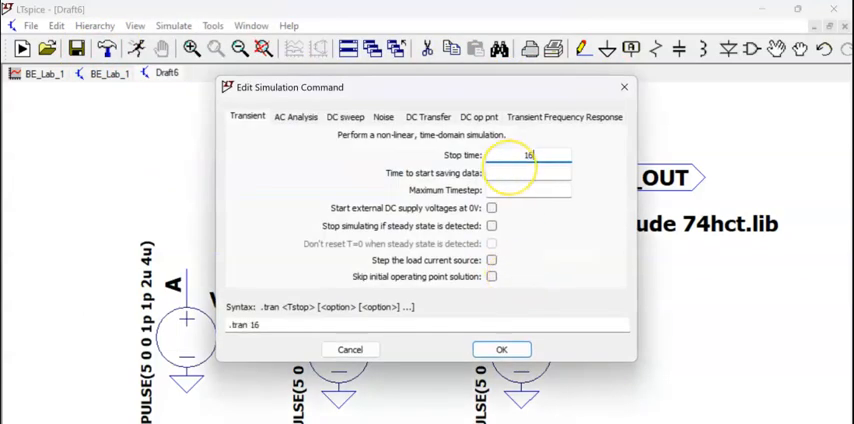
text(u)
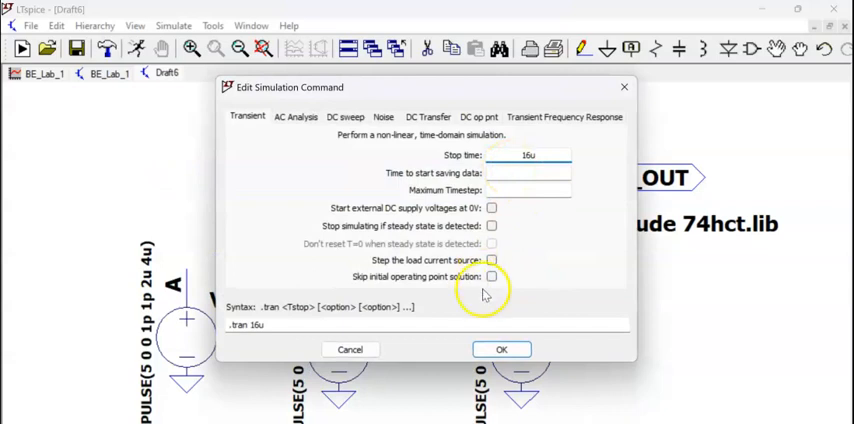
click(501, 349)
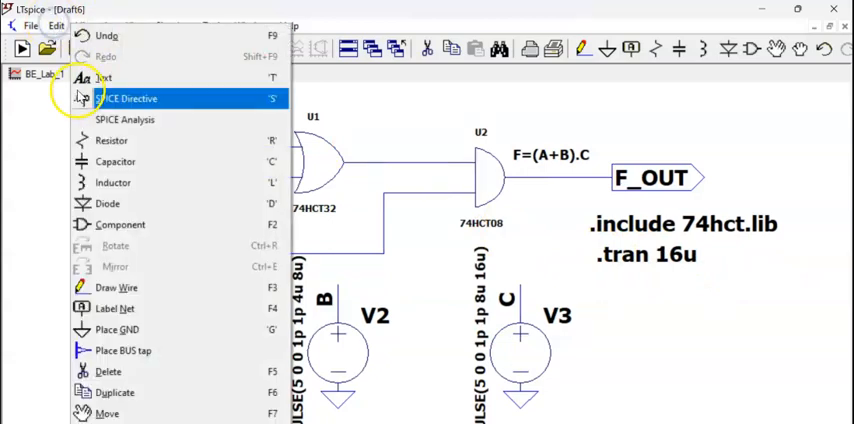
- Place the comment 'Implementation of Bollean Expression F=(A+B).C' as the schematic title
click(130, 98)
text(Sange)
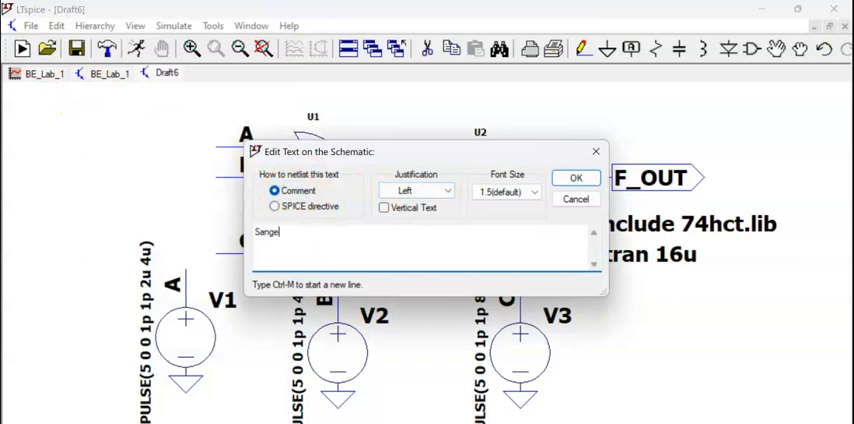
click(576, 178)
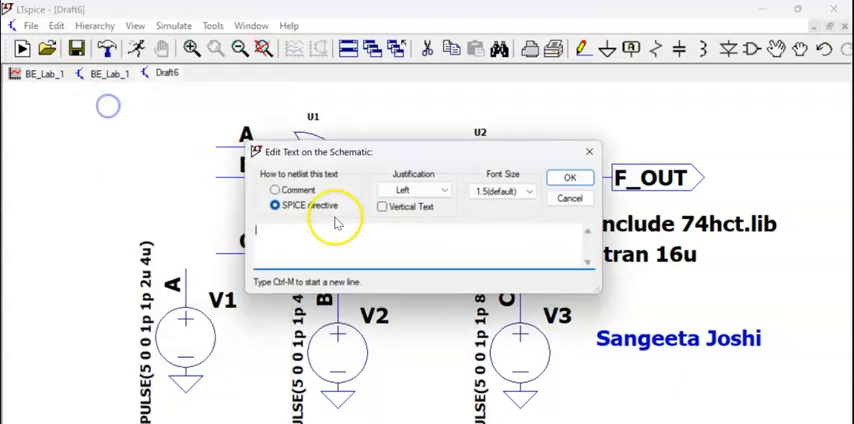
click(273, 190)
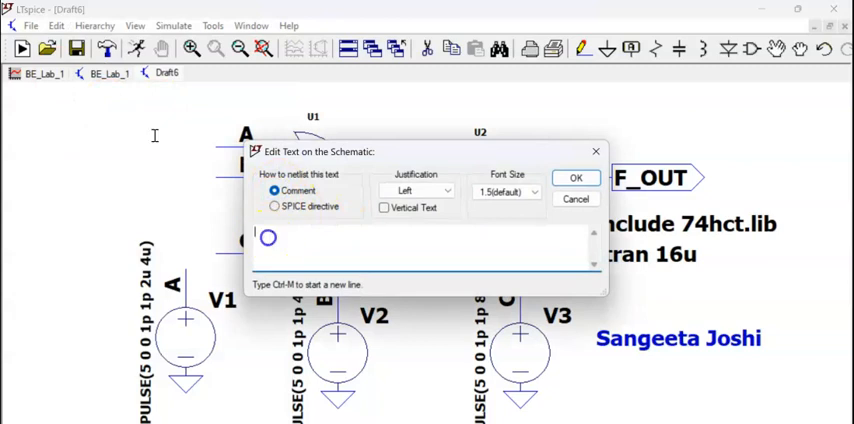
text(Implemen)
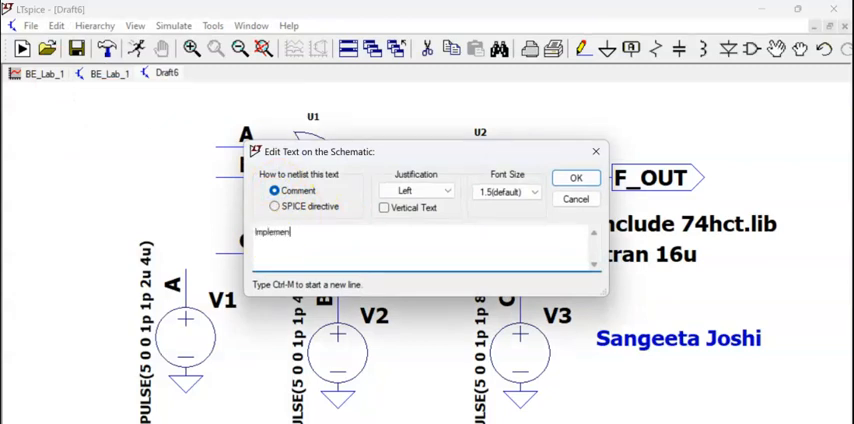
text(tation of)
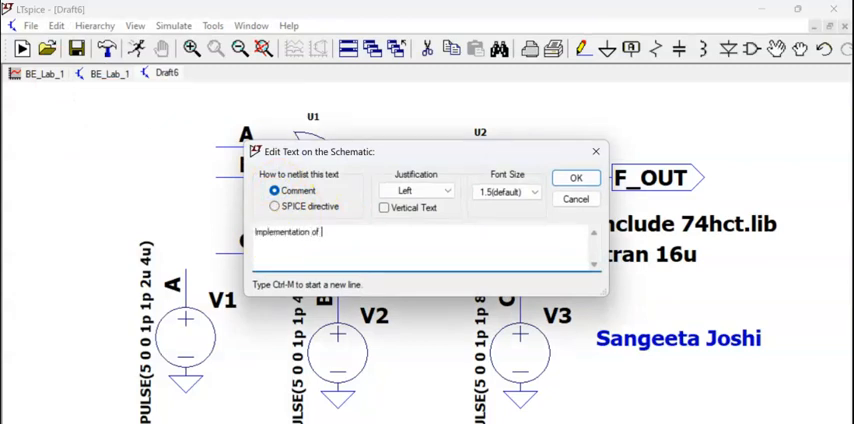
text(Bollean E)
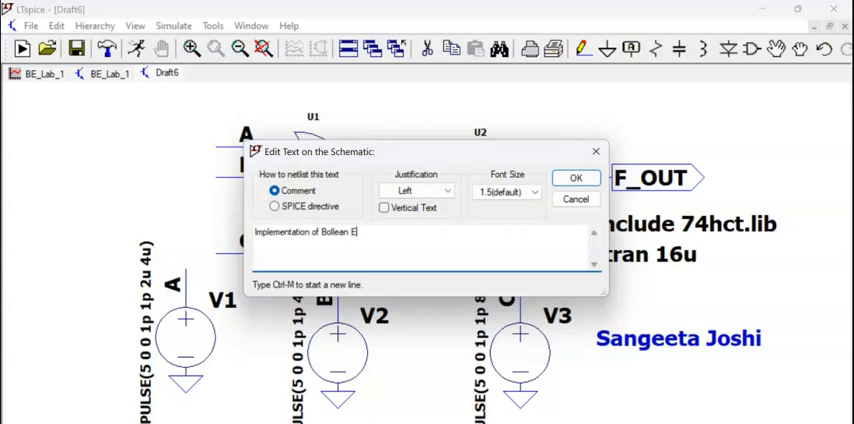
text(xpression)
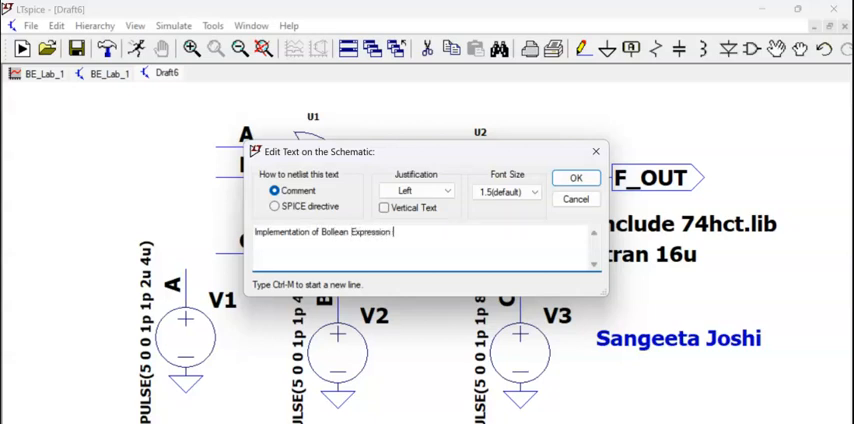
text(F=(A+B)
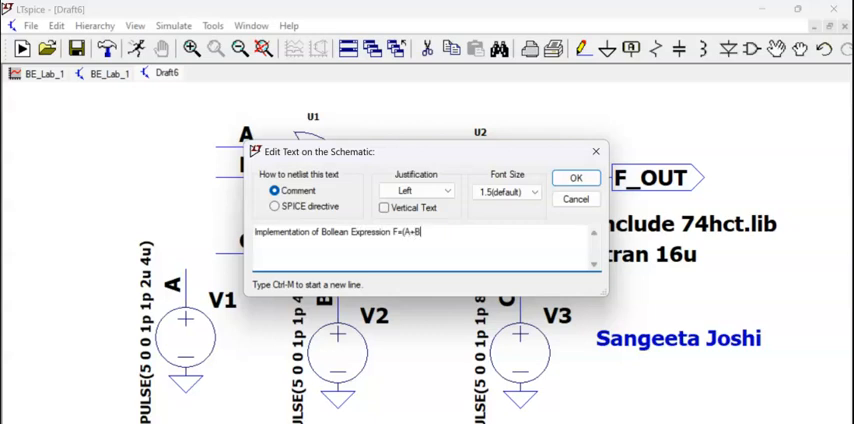
text().)
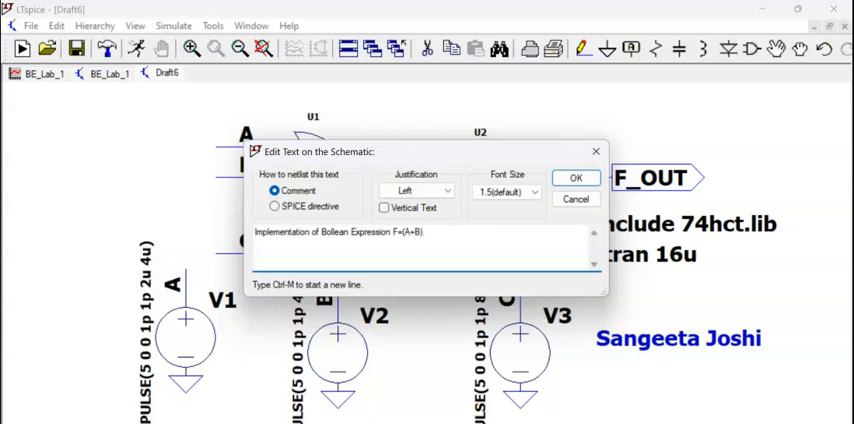
click(576, 178)
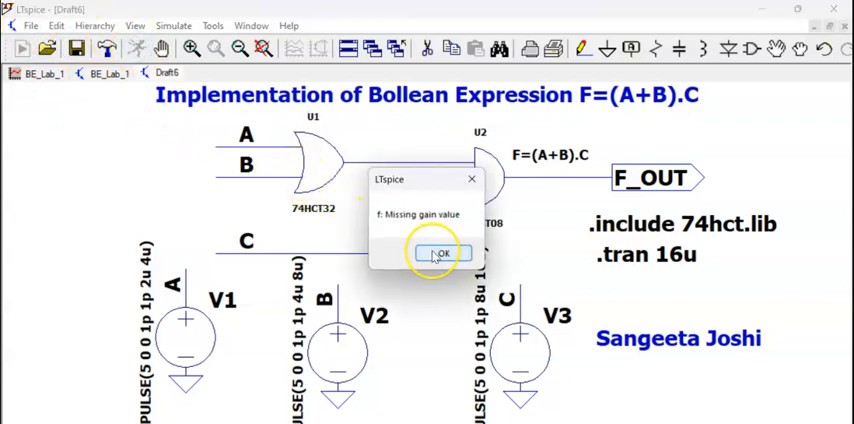
- Dismiss the 'Missing gain value' warning message
click(442, 252)
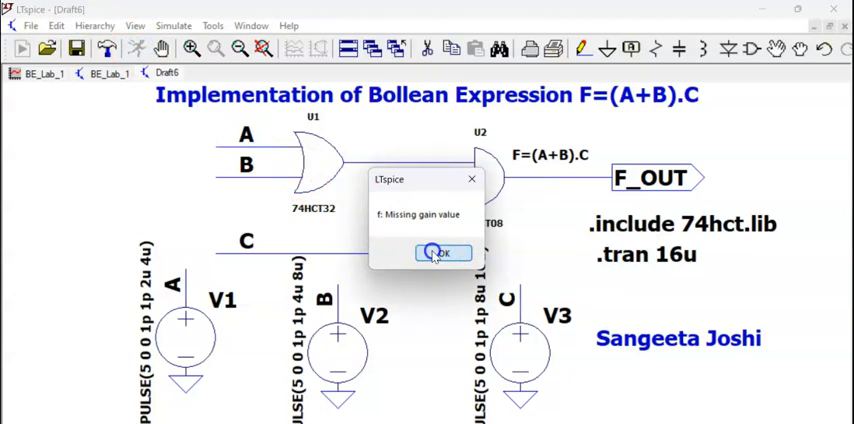
click(444, 251)
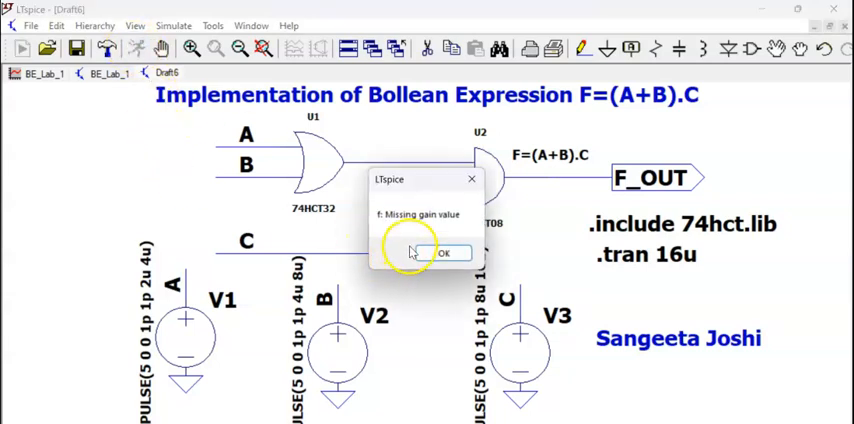
click(446, 252)
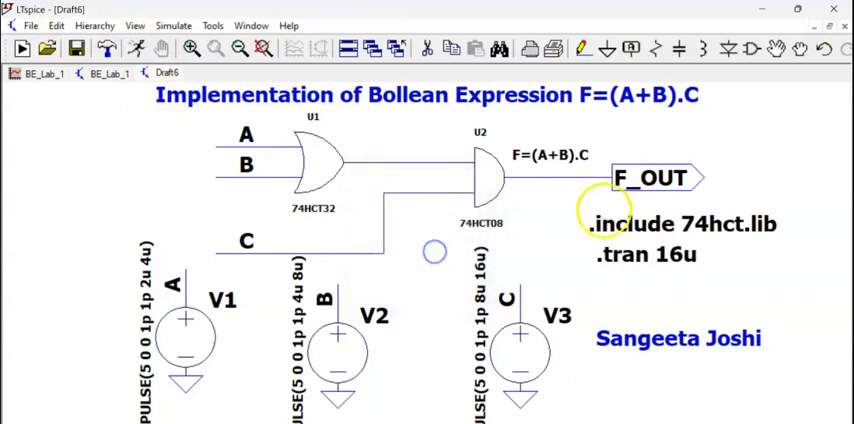
- Keep F_OUT as the output net name and switch to the BE_Lab_1 schematic
double_click(647, 177)
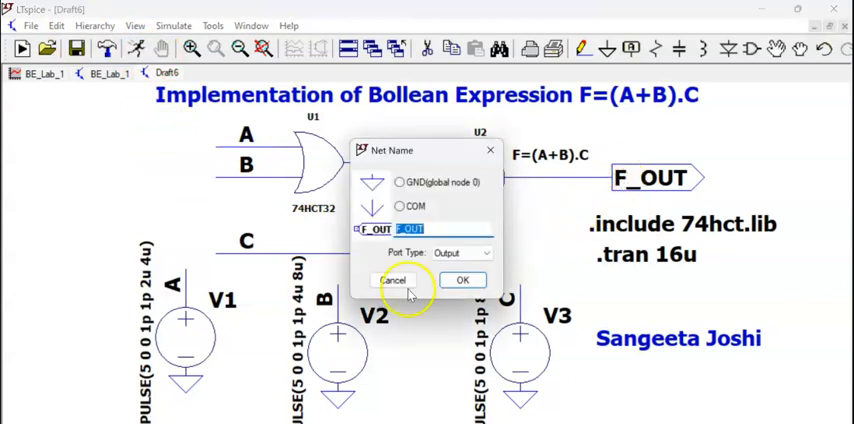
click(463, 280)
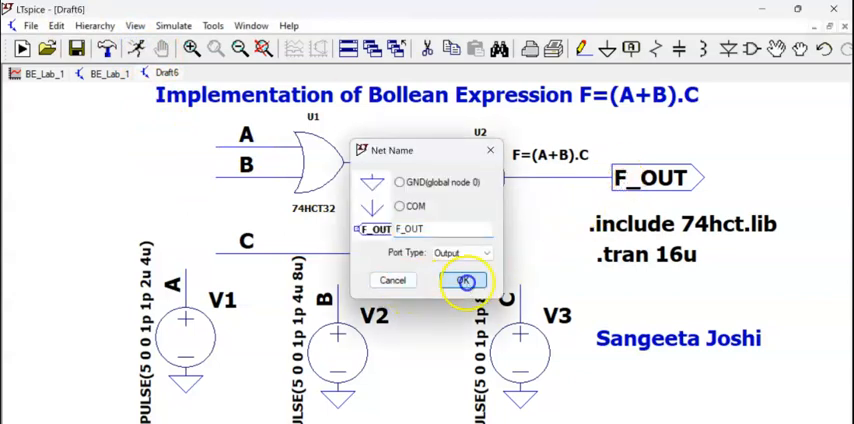
click(457, 280)
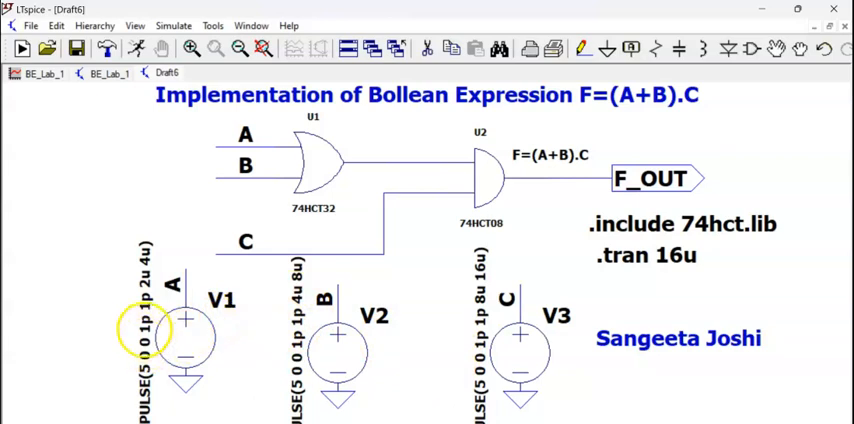
click(107, 74)
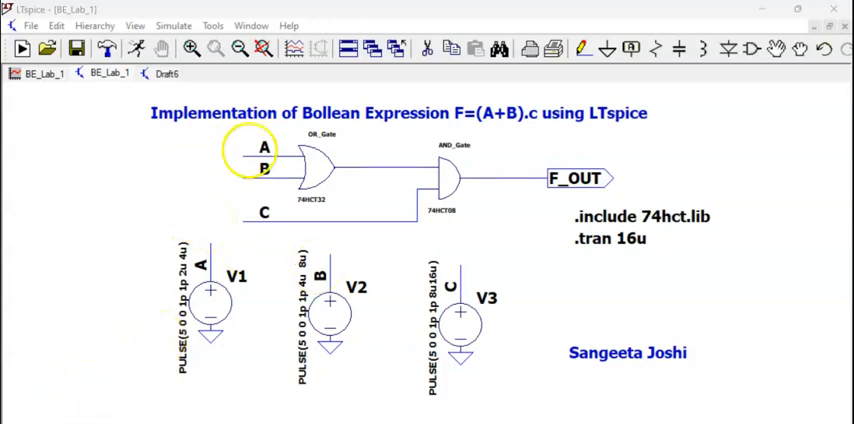
mouse_move(633, 256)
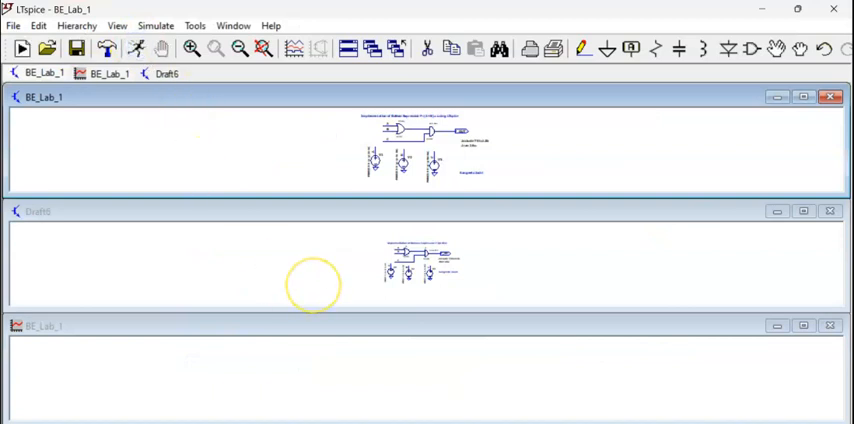
mouse_move(577, 265)
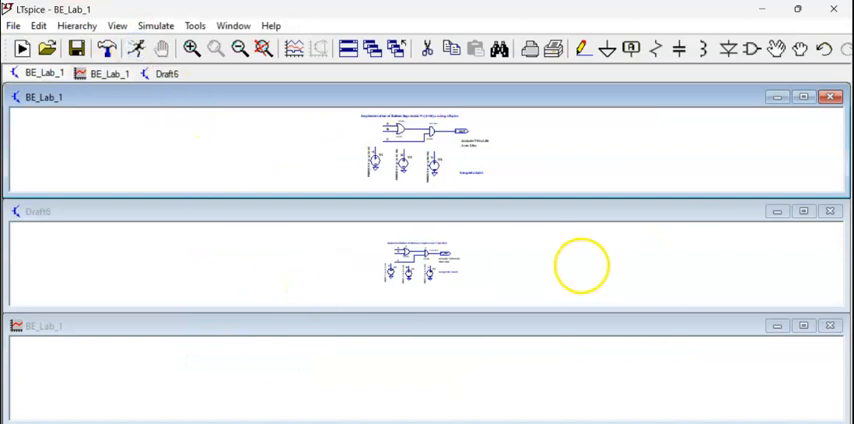
- Close the Draft6 schematic window
click(826, 213)
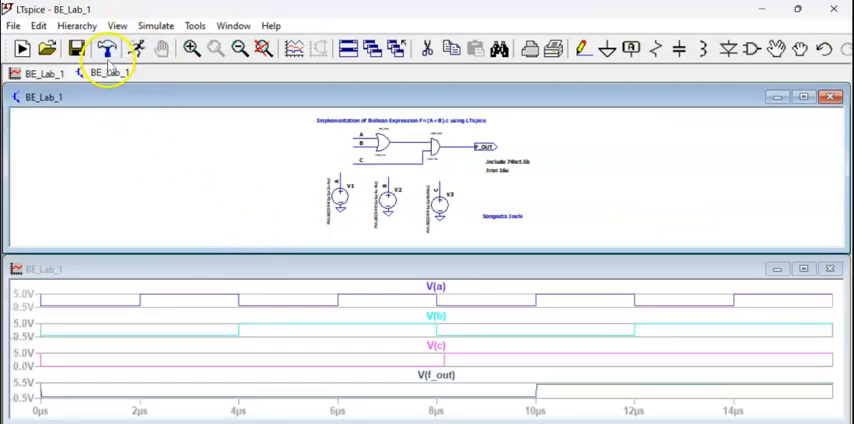
mouse_move(217, 25)
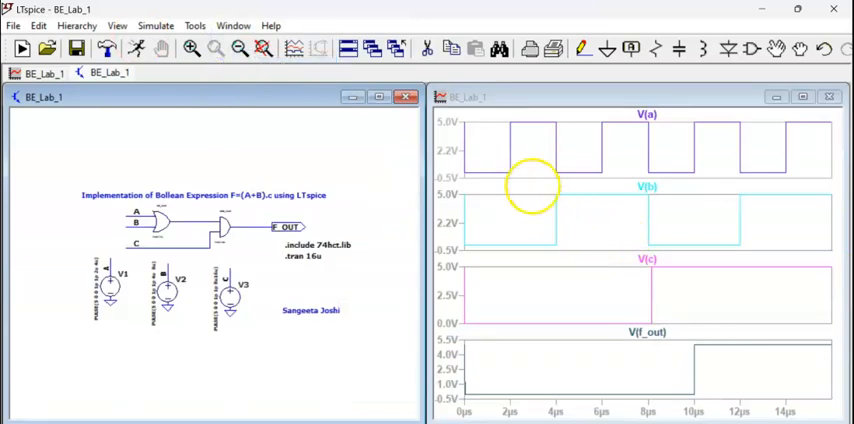
mouse_move(478, 383)
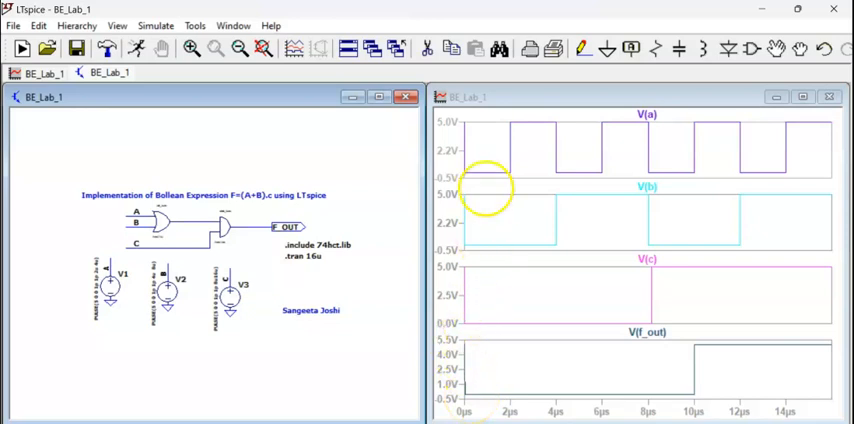
mouse_move(475, 325)
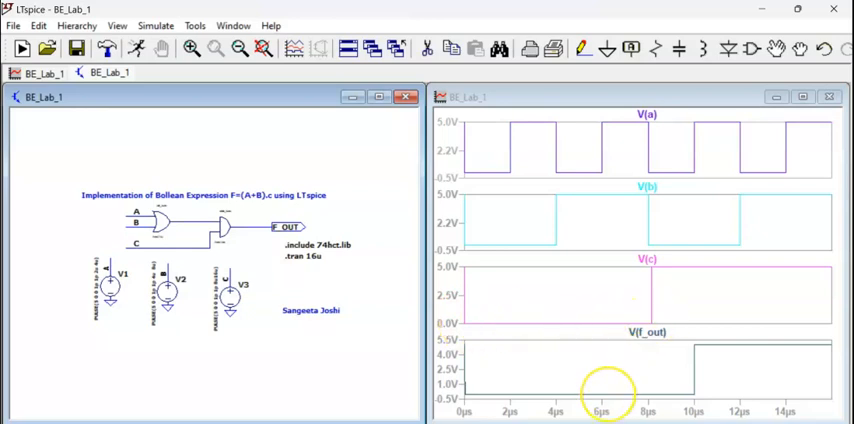
mouse_move(570, 312)
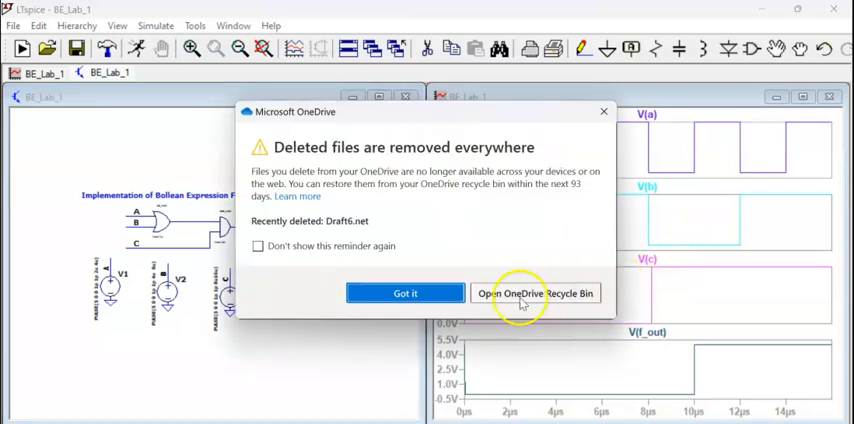
- Dismiss the OneDrive deleted-file notice
click(405, 293)
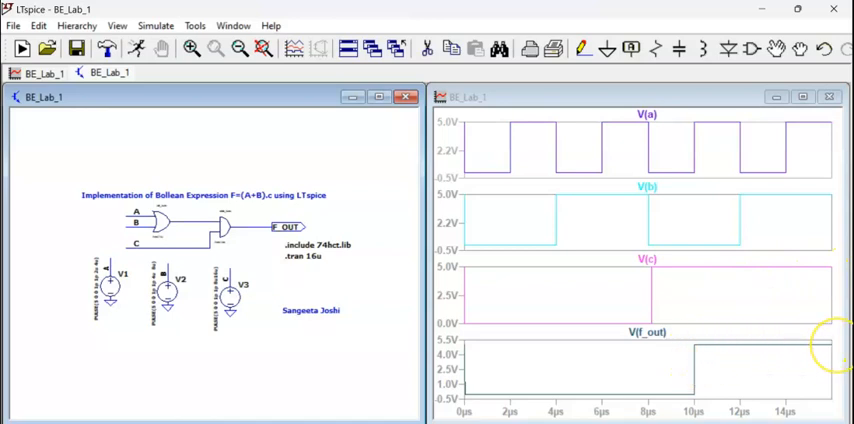
mouse_move(80, 344)
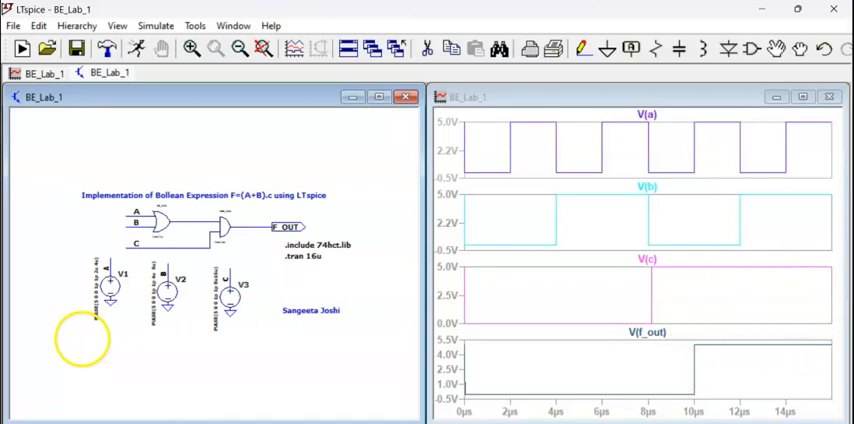